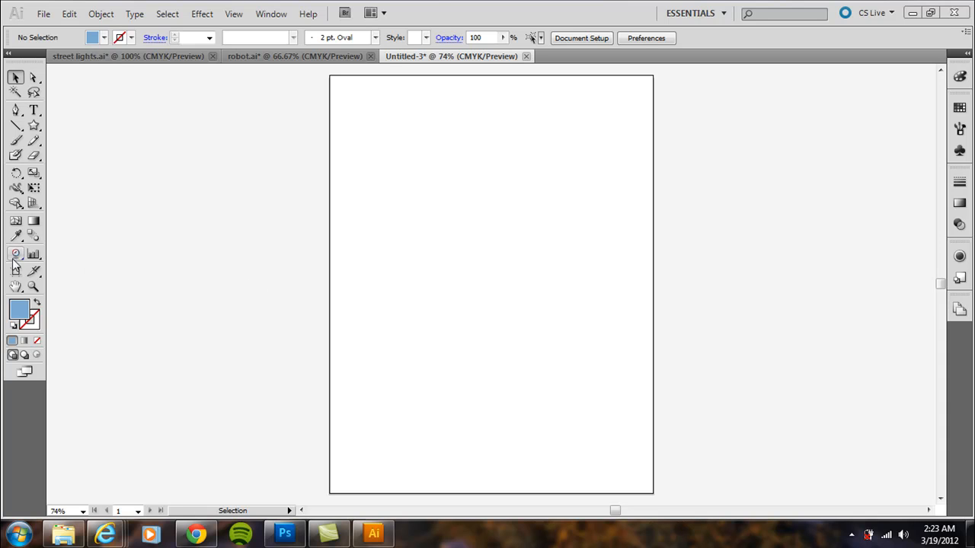
- Make the Symbol Sprayer Tool active from the symbolism tools flyout
click(15, 253)
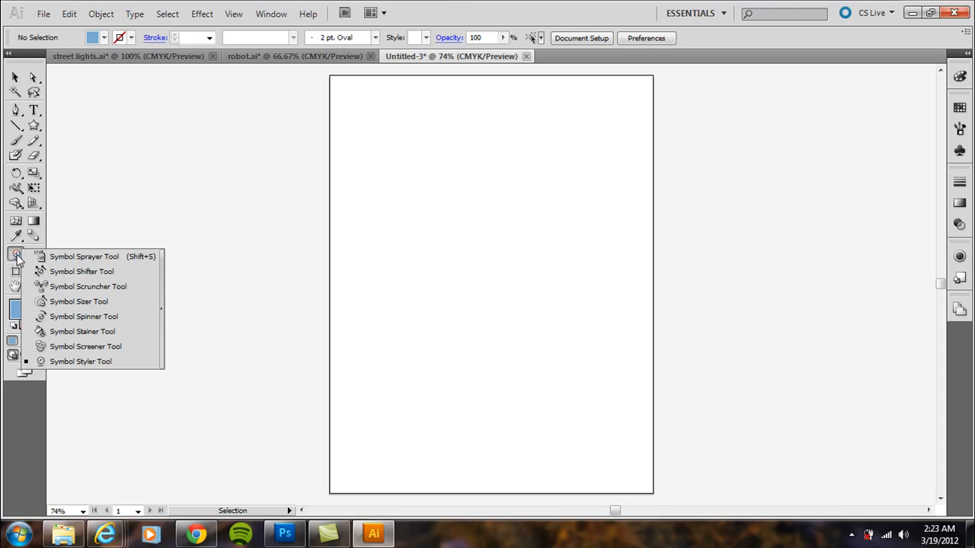
click(84, 256)
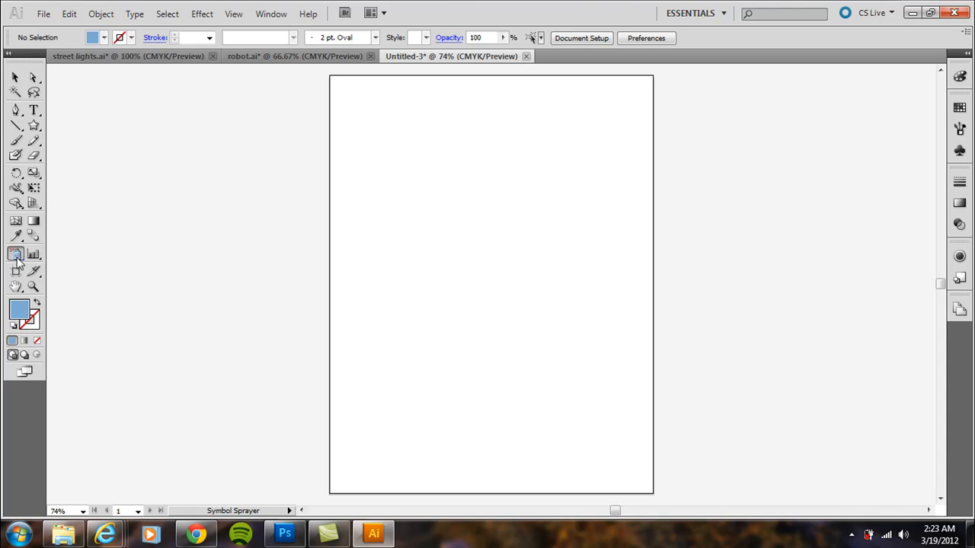
click(16, 254)
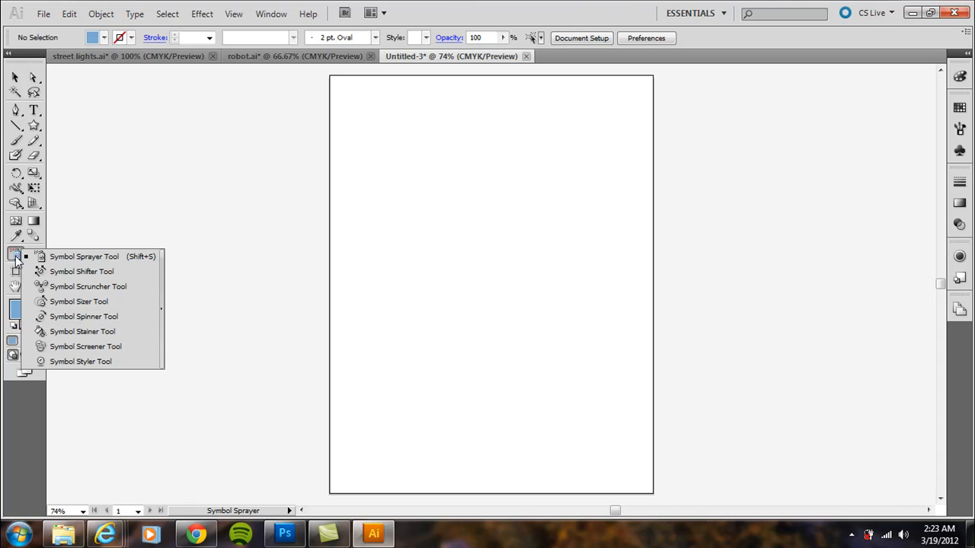
mouse_move(49, 256)
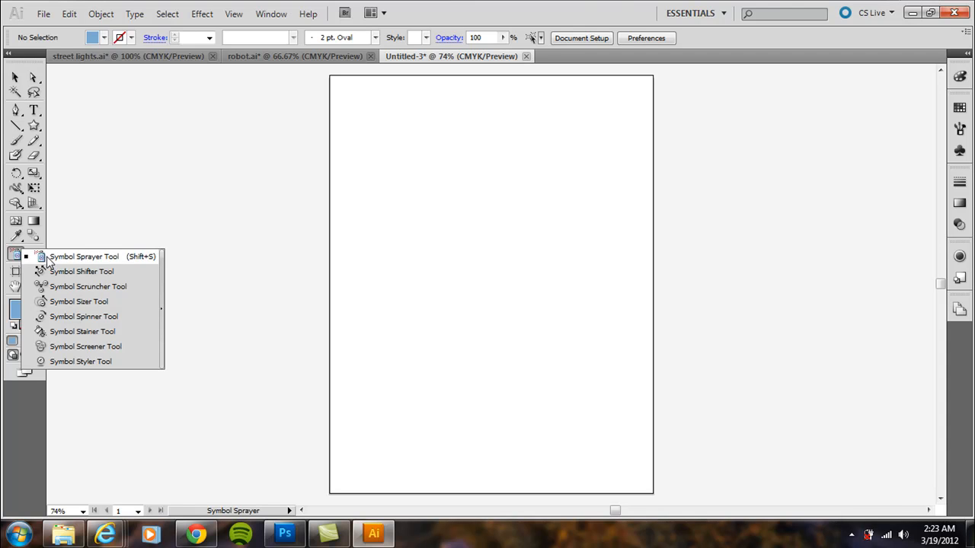
mouse_move(131, 256)
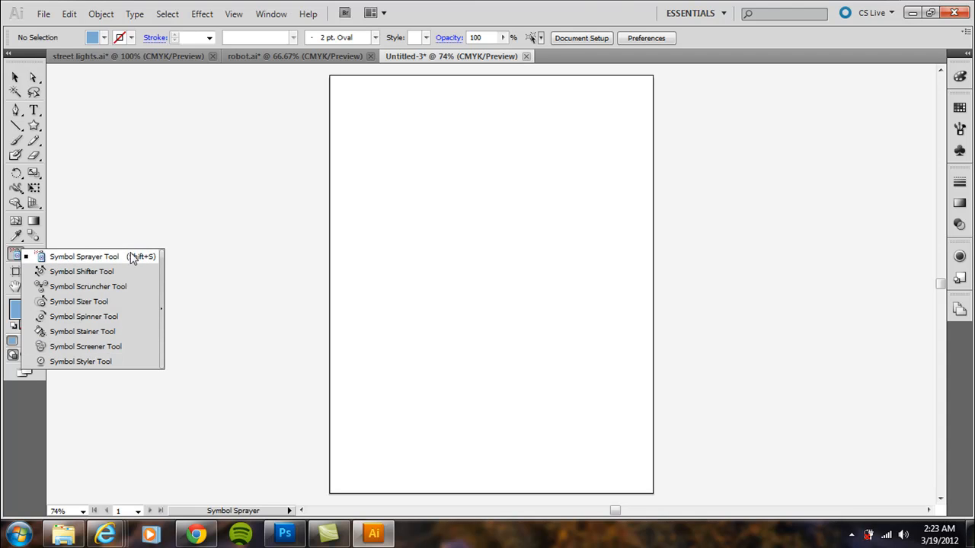
click(83, 256)
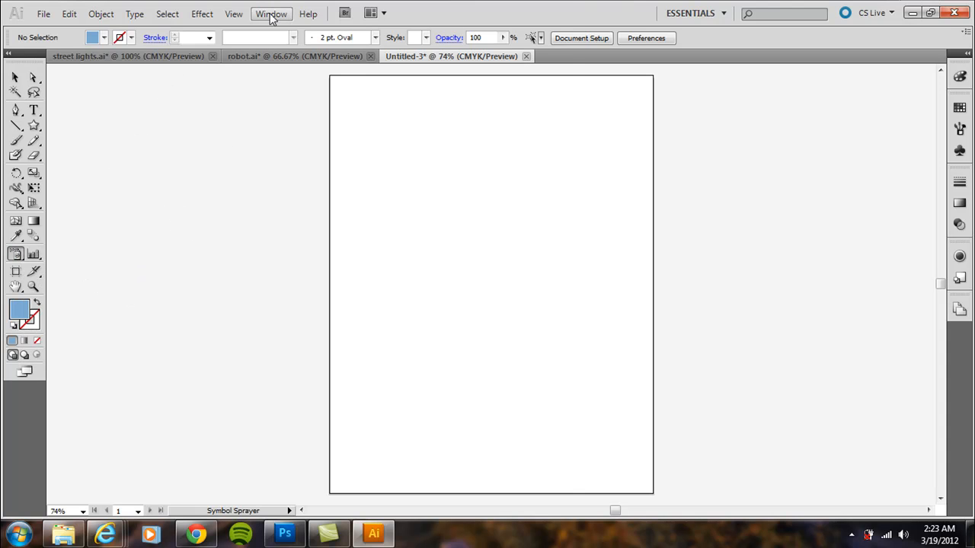
- Spray a cluster of red sphere symbol instances near the page's top-left
click(271, 14)
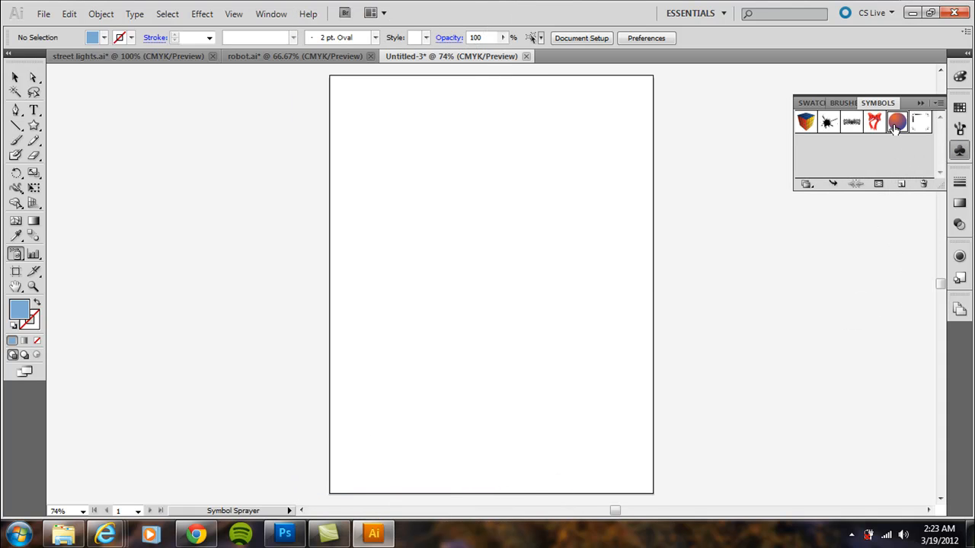
mouse_move(905, 131)
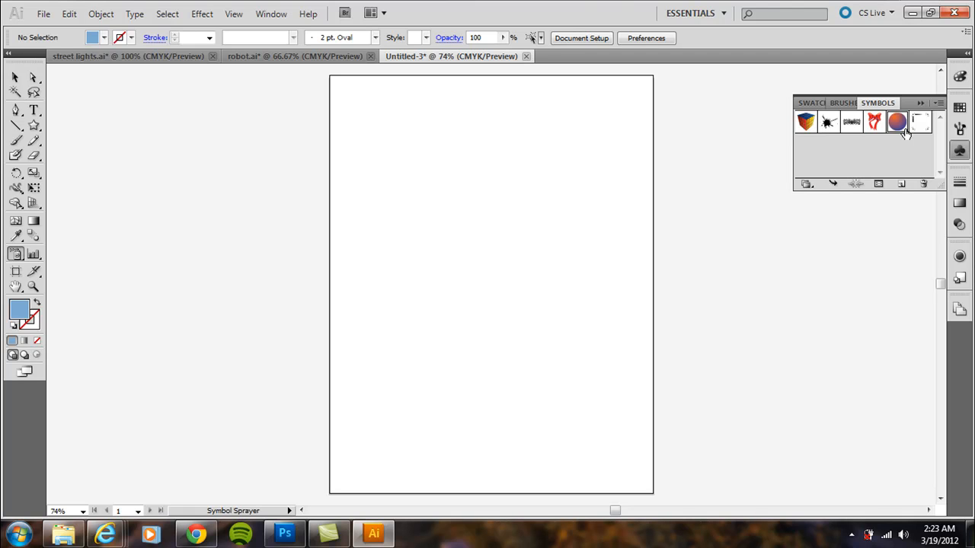
mouse_move(868, 145)
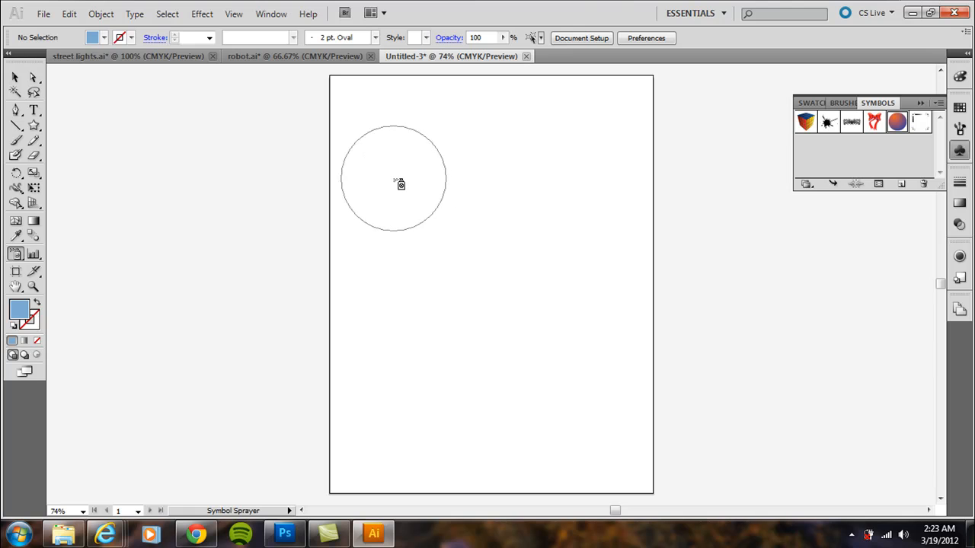
drag(394, 181, 416, 186)
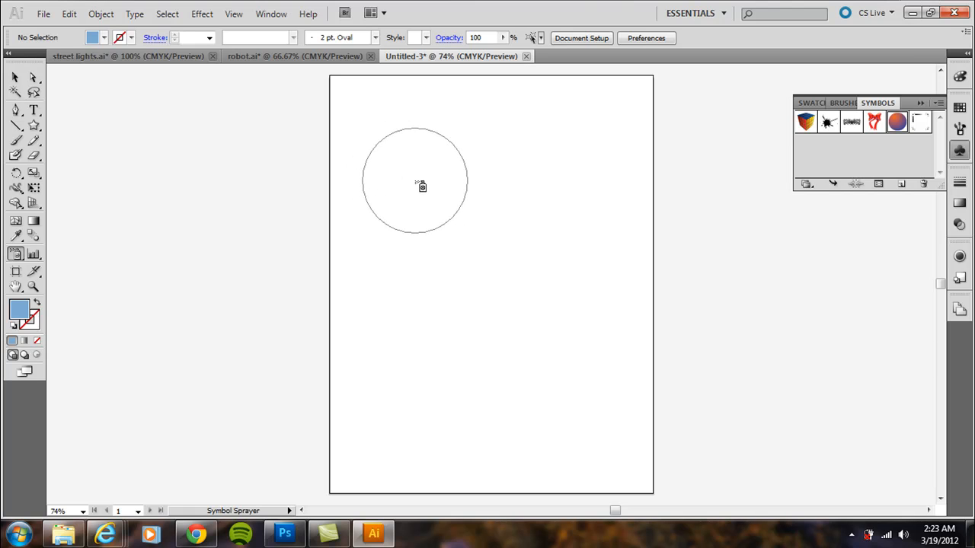
click(423, 186)
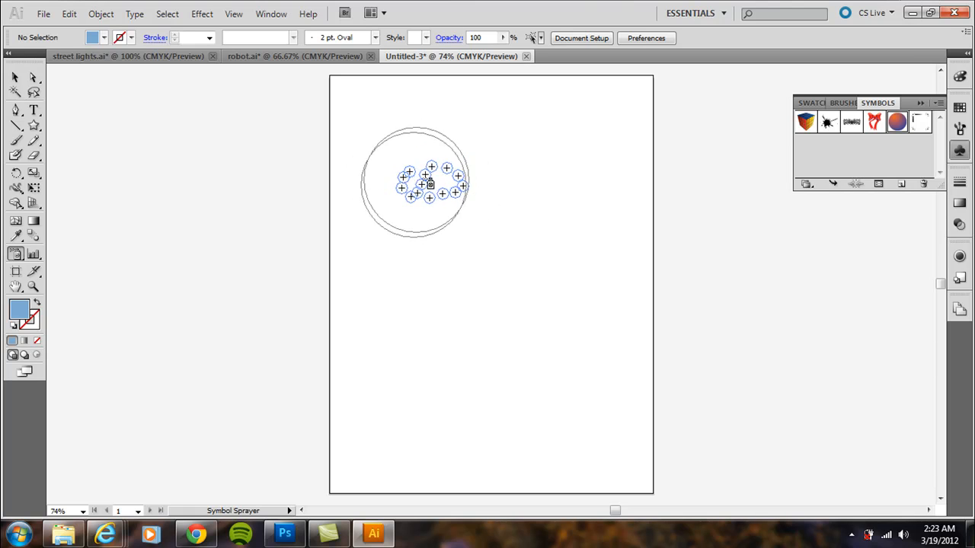
click(441, 190)
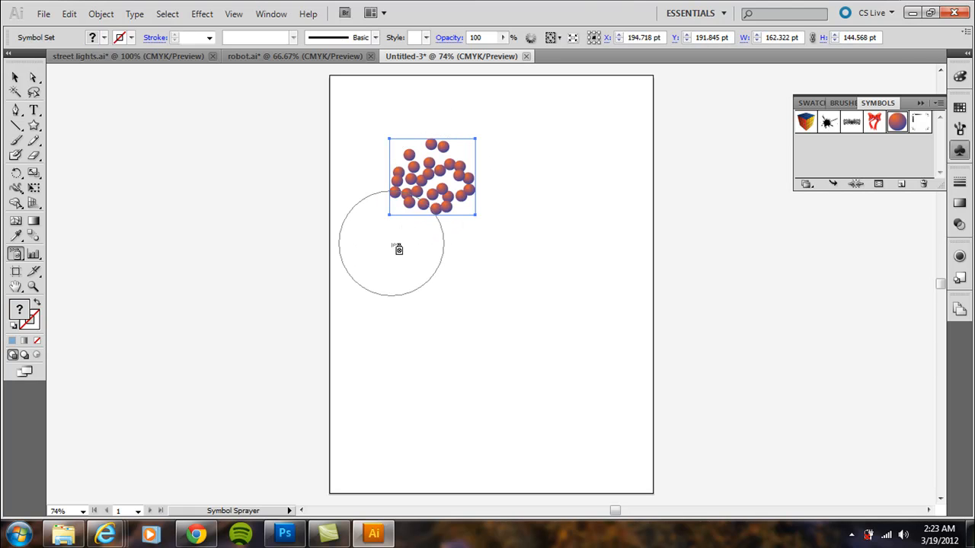
mouse_move(15, 255)
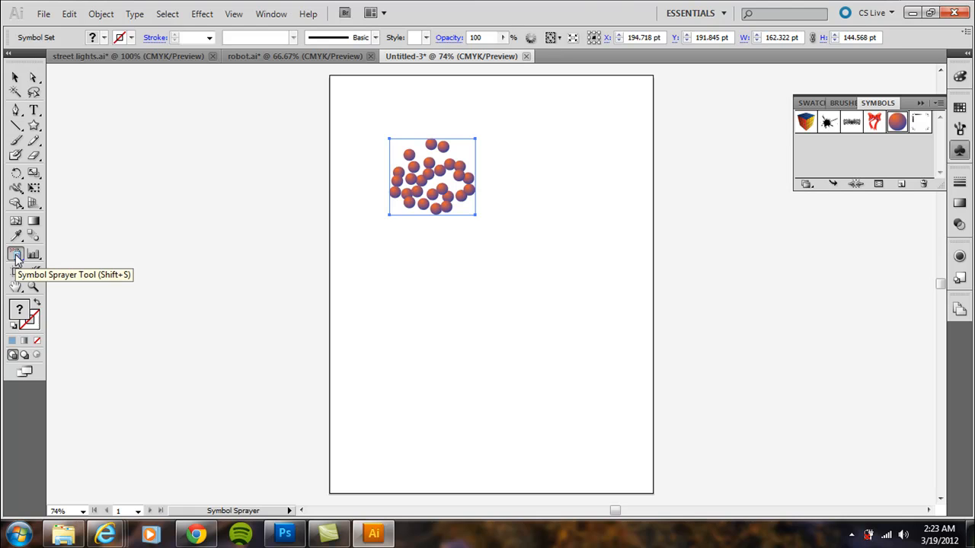
- Push the spheres outward across the page with the Symbol Shifter Tool
click(15, 256)
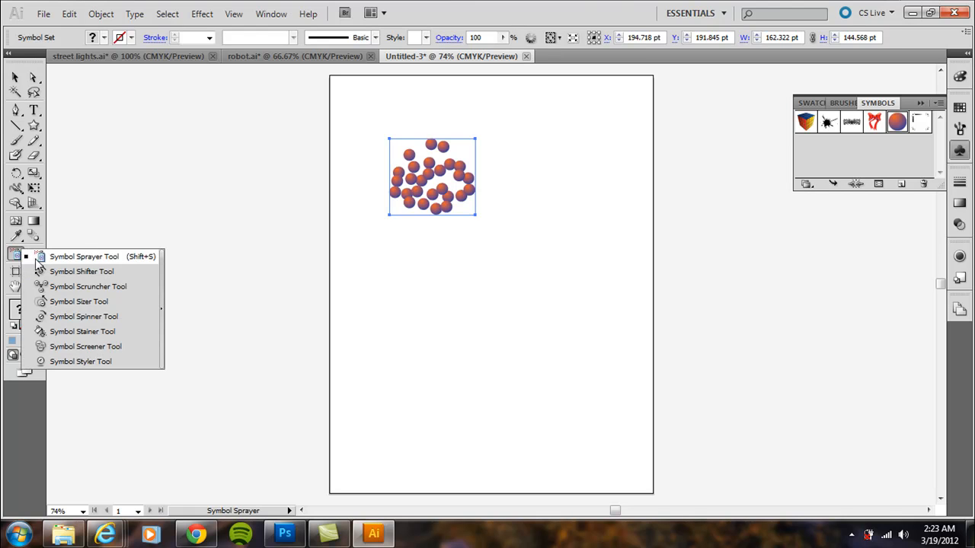
click(82, 272)
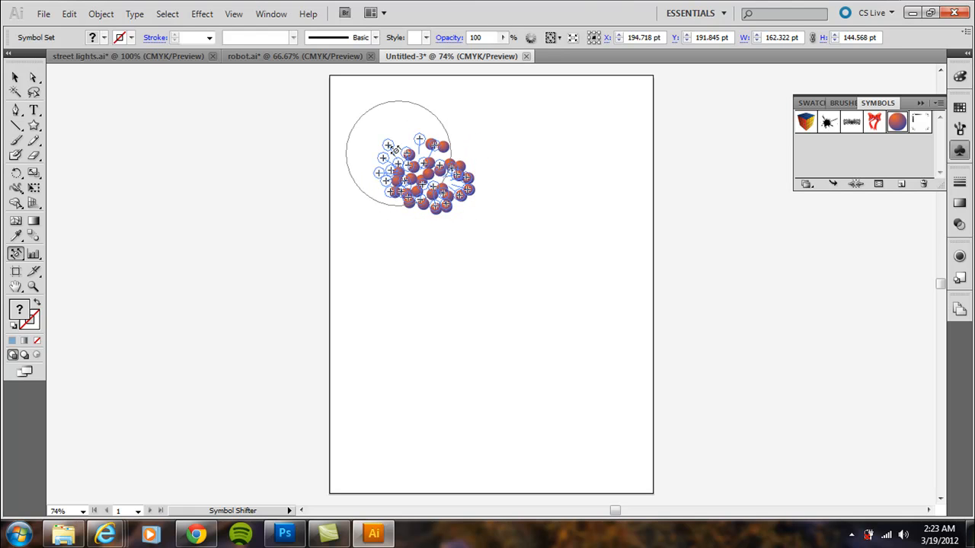
drag(396, 167, 469, 182)
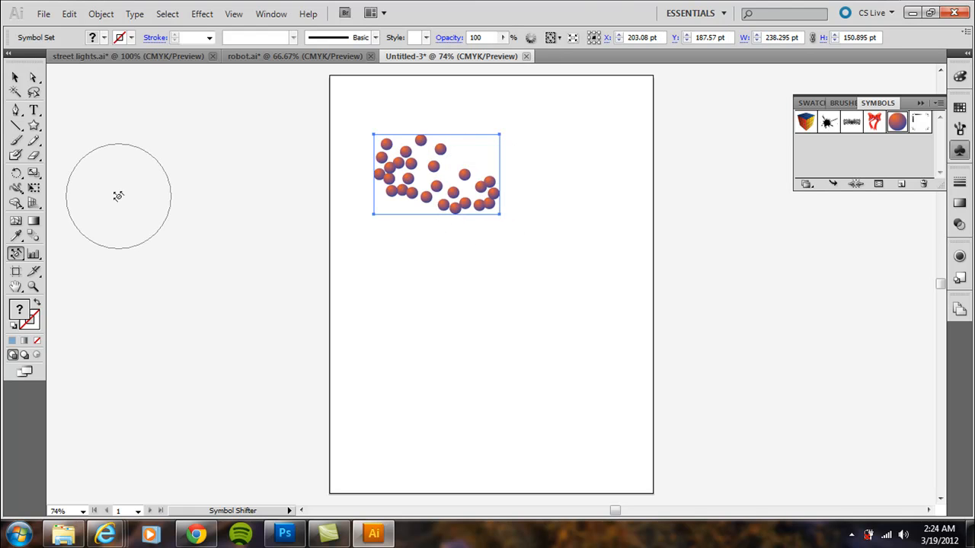
- Draw the spheres back together with the Symbol Scruncher Tool
click(16, 252)
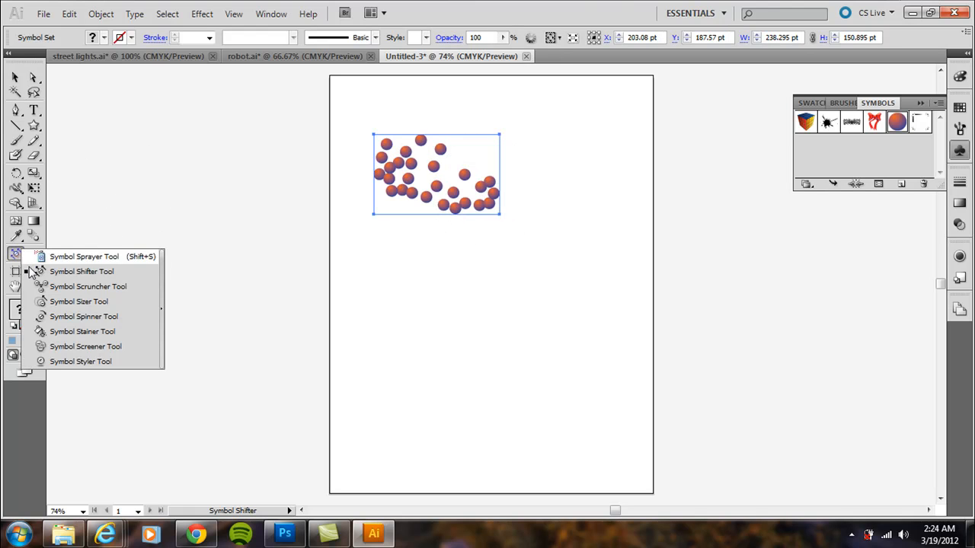
click(89, 286)
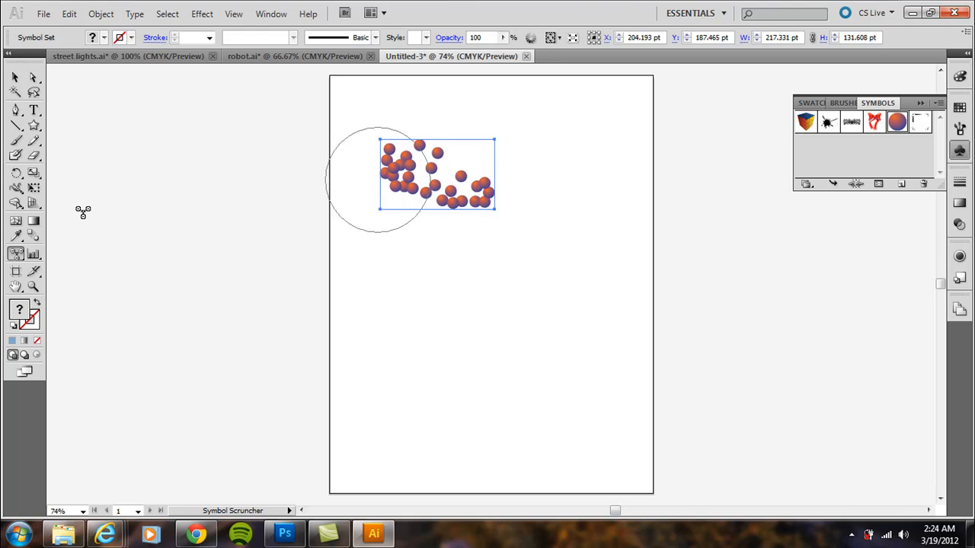
click(17, 252)
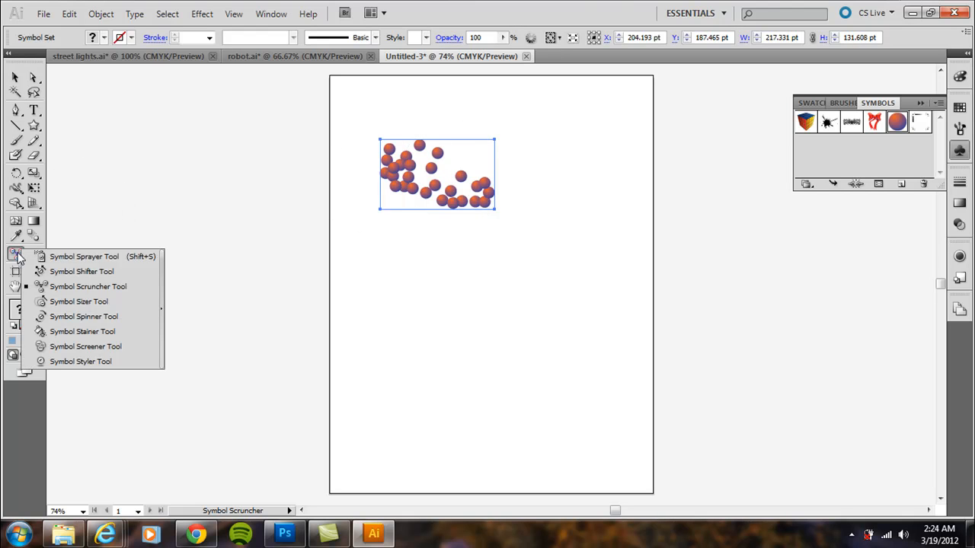
- Enlarge the left spheres with the Symbol Sizer, then rotate them with the Symbol Spinner
click(79, 302)
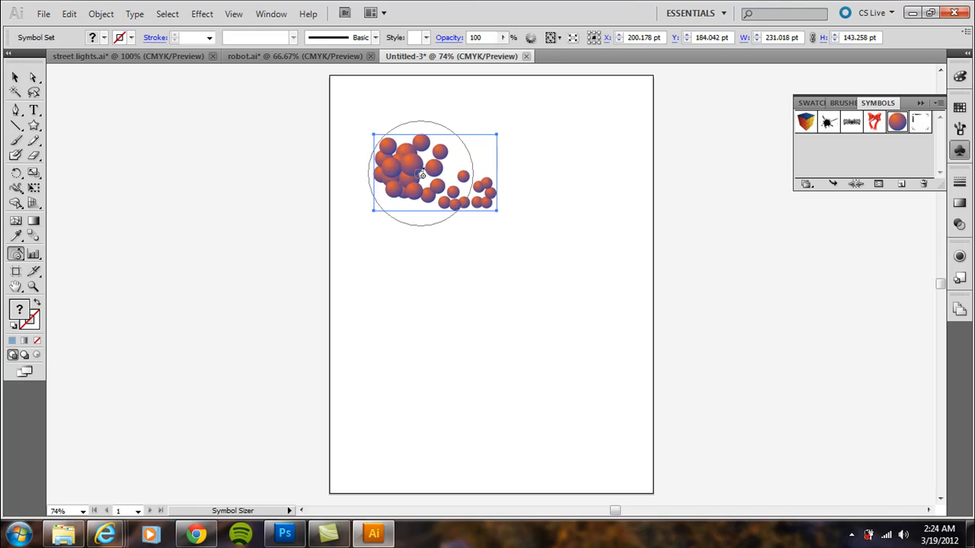
click(17, 255)
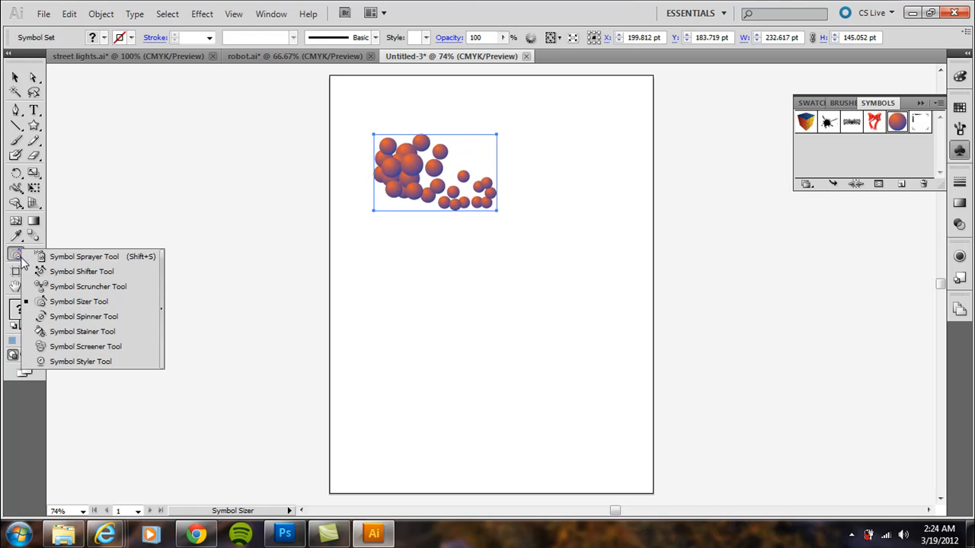
click(84, 315)
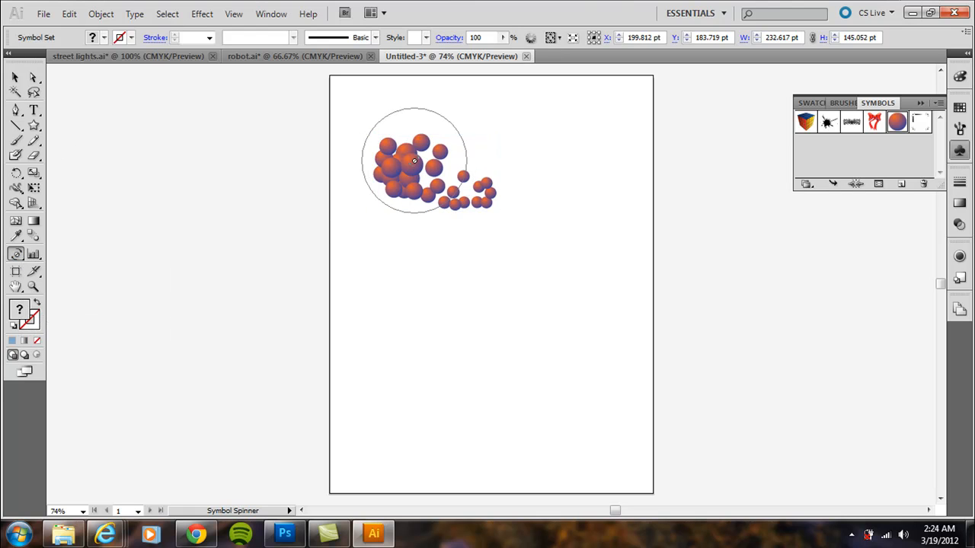
drag(414, 160, 460, 150)
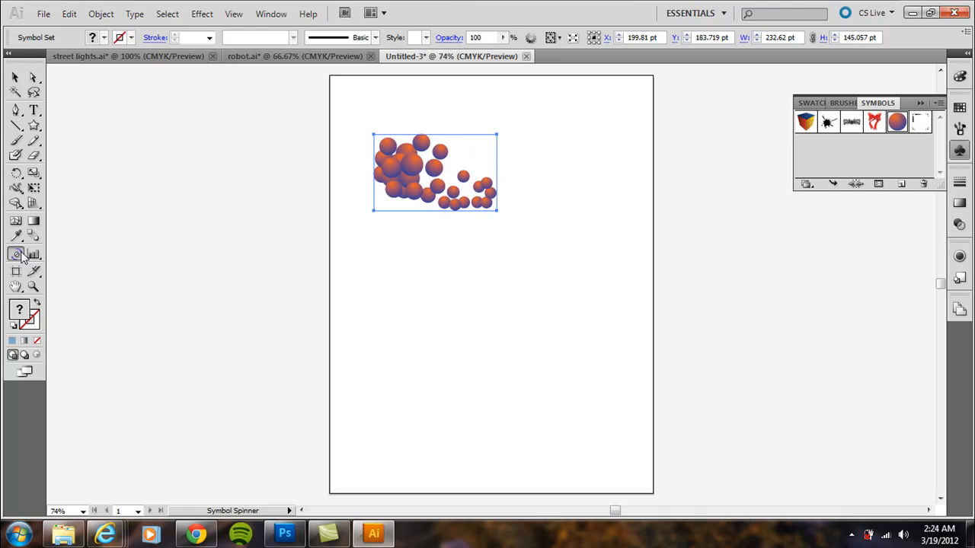
click(15, 253)
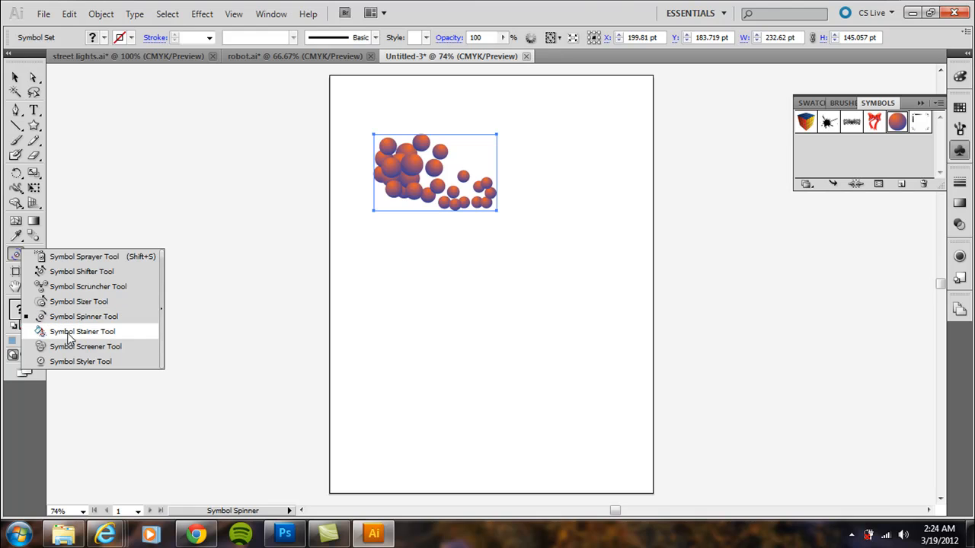
- Tint the left spheres bluish with the Symbol Stainer Tool
click(83, 332)
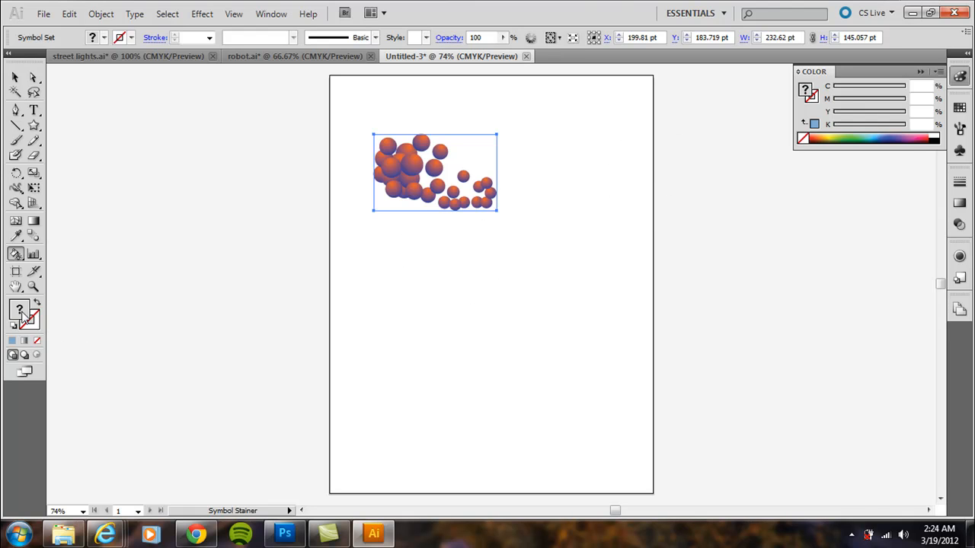
mouse_move(875, 131)
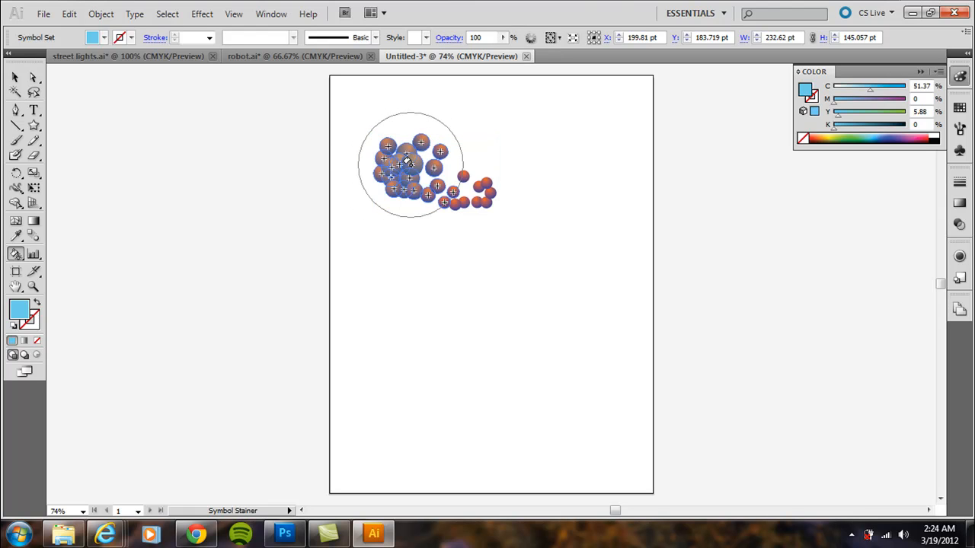
click(408, 168)
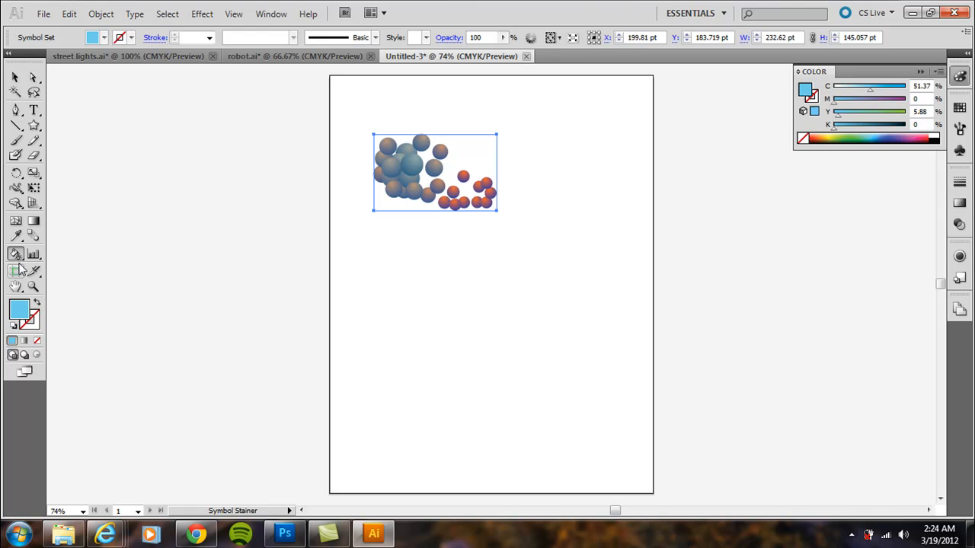
click(17, 253)
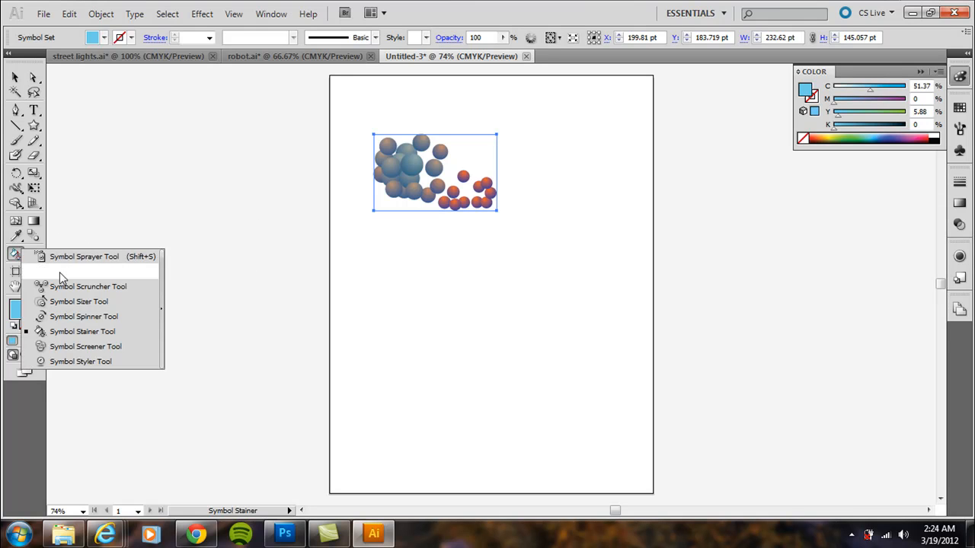
- Fade the sprayed spheres semi-transparent with the Symbol Screener Tool
click(85, 347)
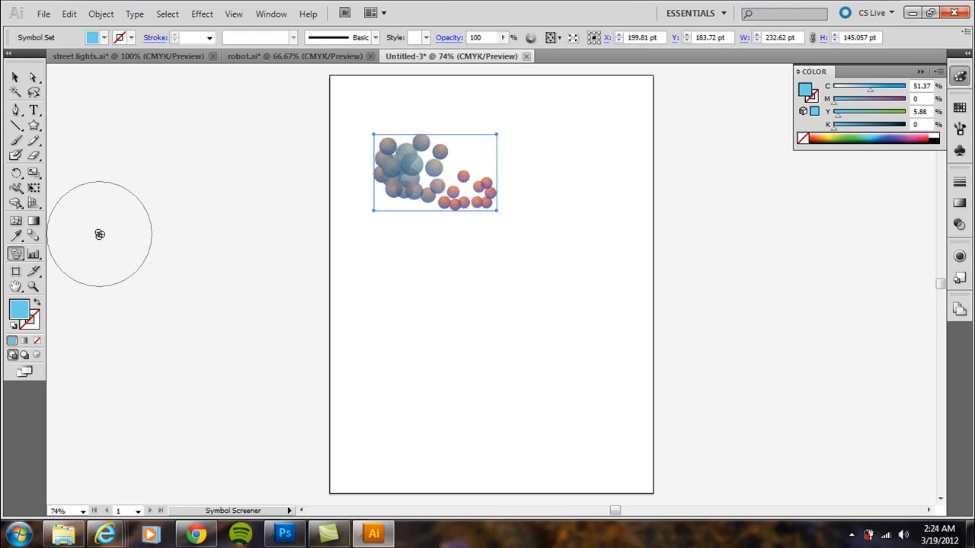
click(16, 253)
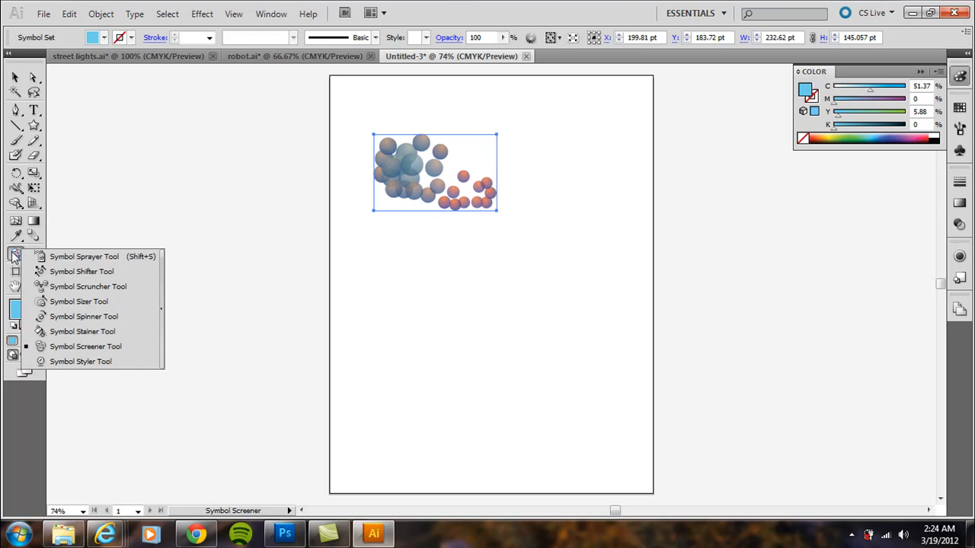
mouse_move(79, 361)
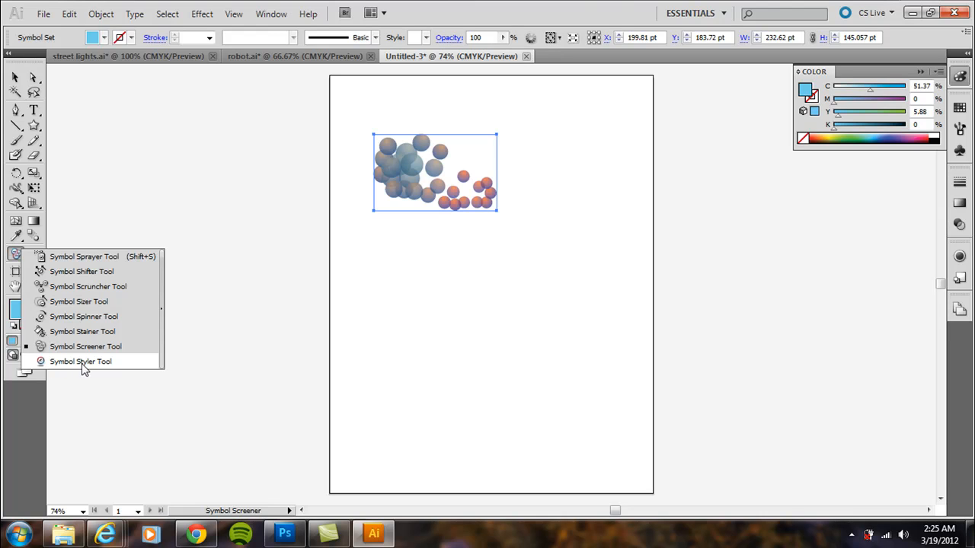
mouse_move(107, 365)
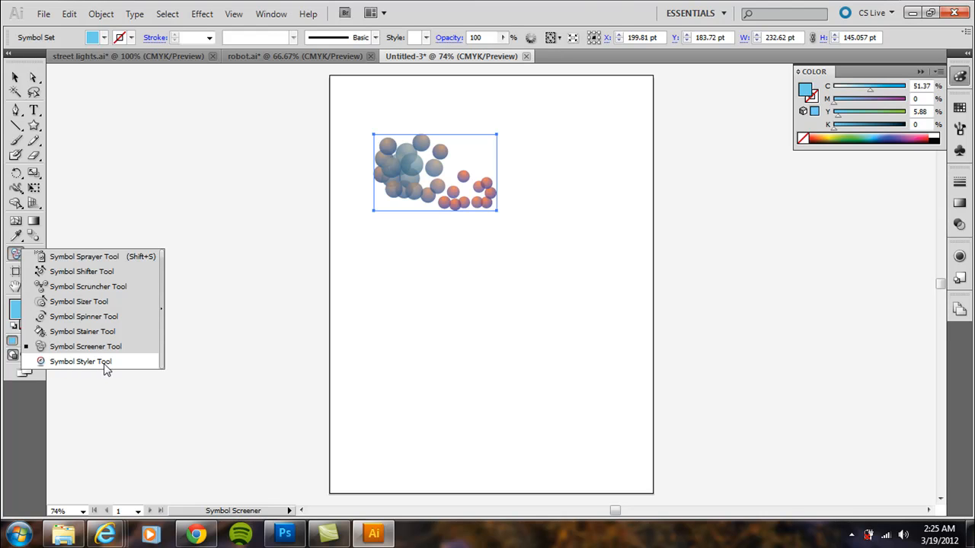
- With the Symbol Styler active, load the Image Effects graphic style library
click(79, 361)
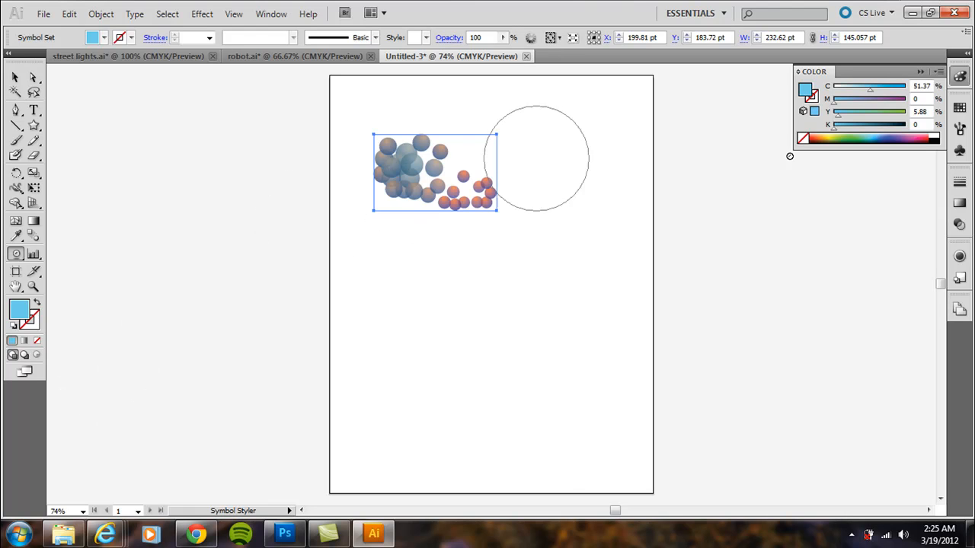
click(271, 13)
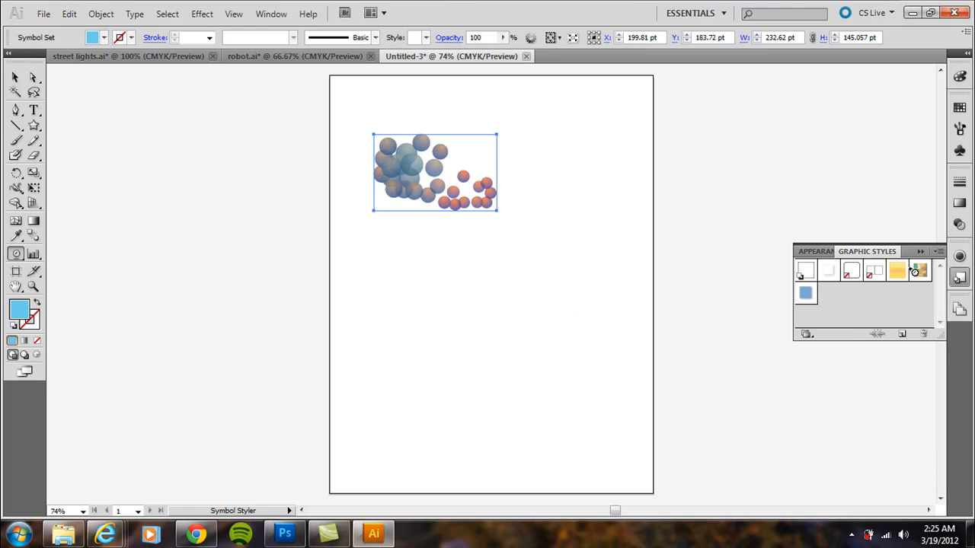
click(938, 251)
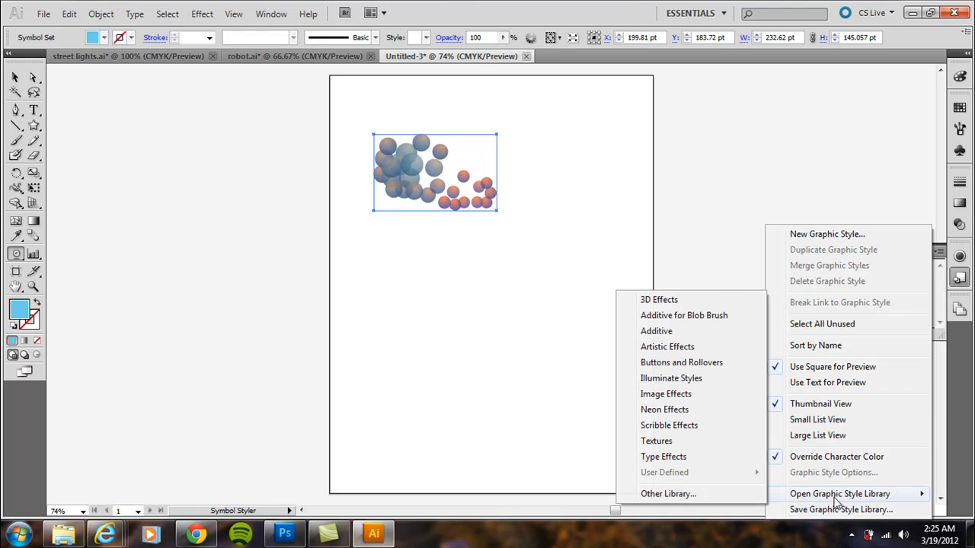
mouse_move(665, 393)
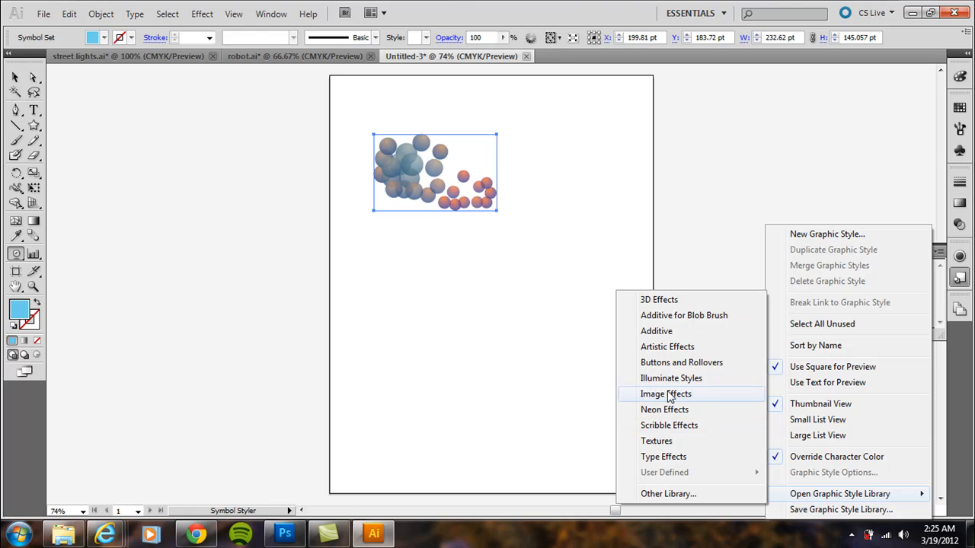
mouse_move(694, 410)
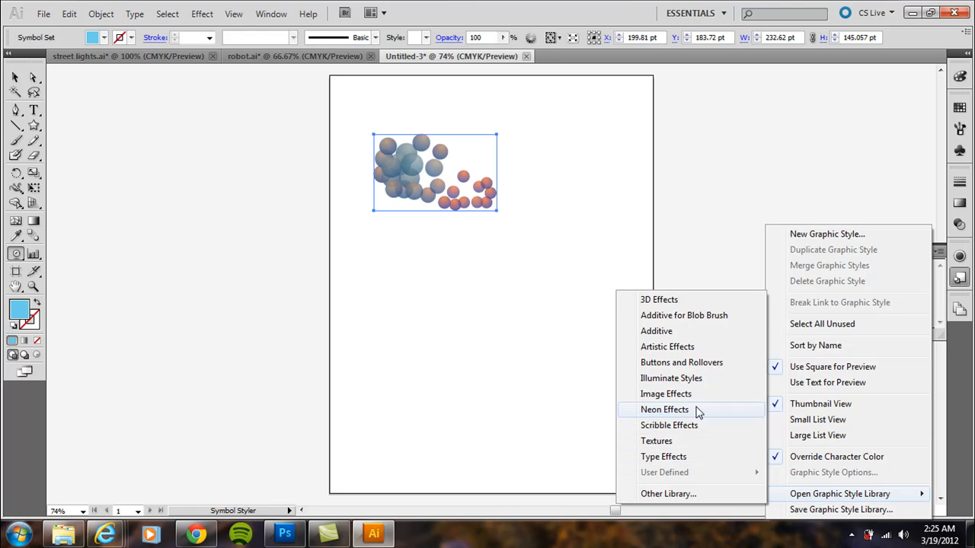
mouse_move(688, 423)
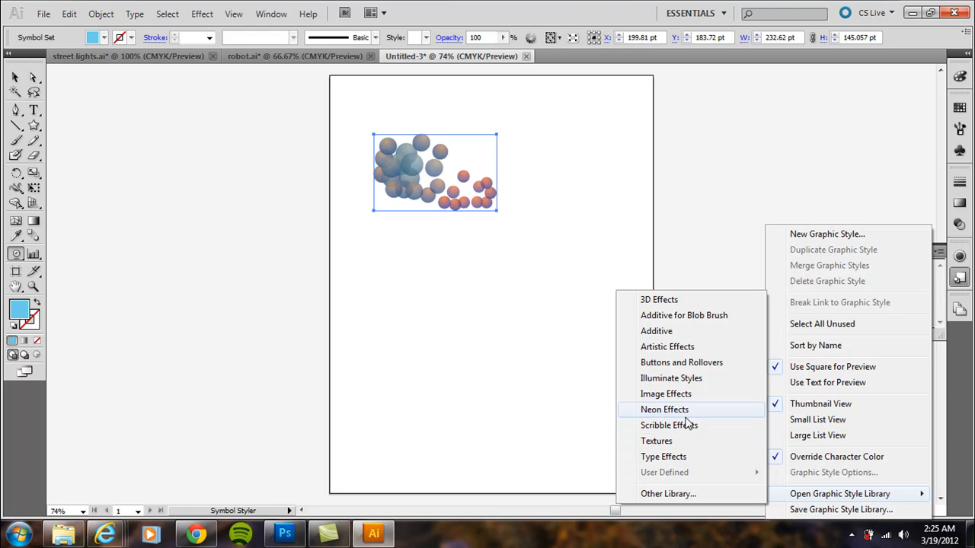
mouse_move(693, 409)
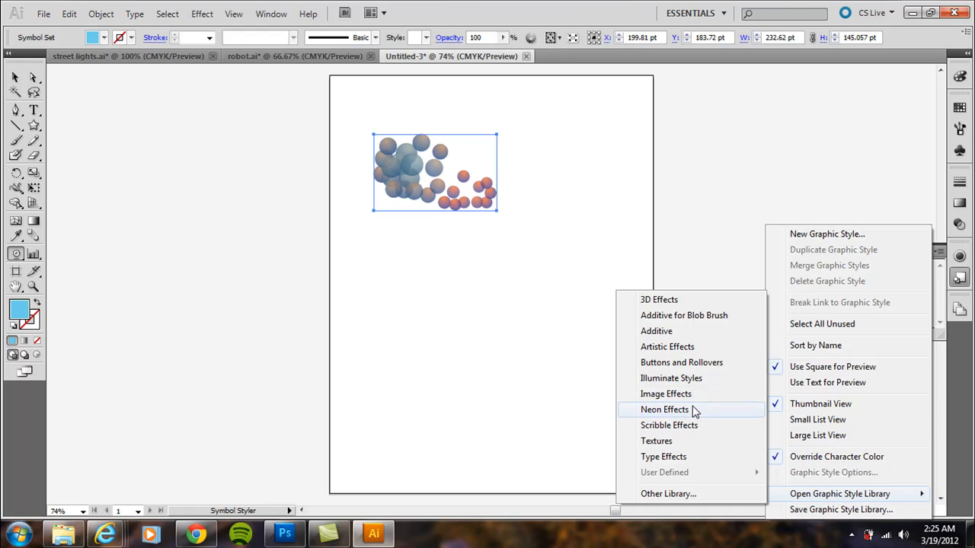
click(666, 393)
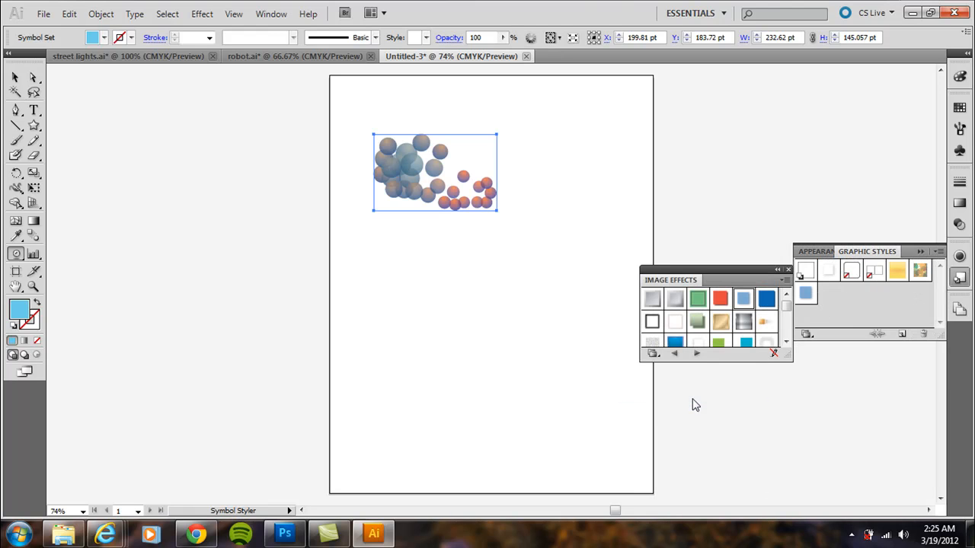
mouse_move(595, 259)
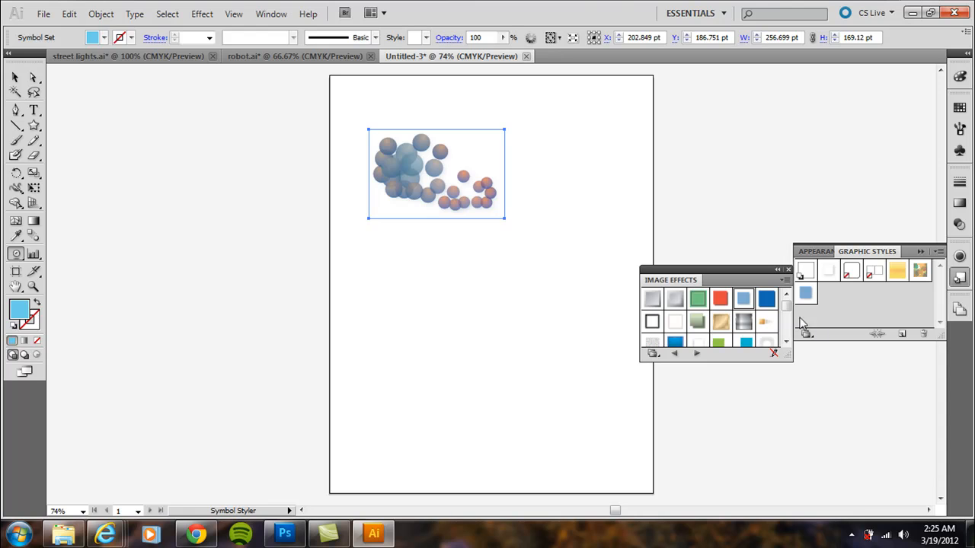
- Apply a blue Image Effects style to the spheres and return to the Selection tool
click(766, 297)
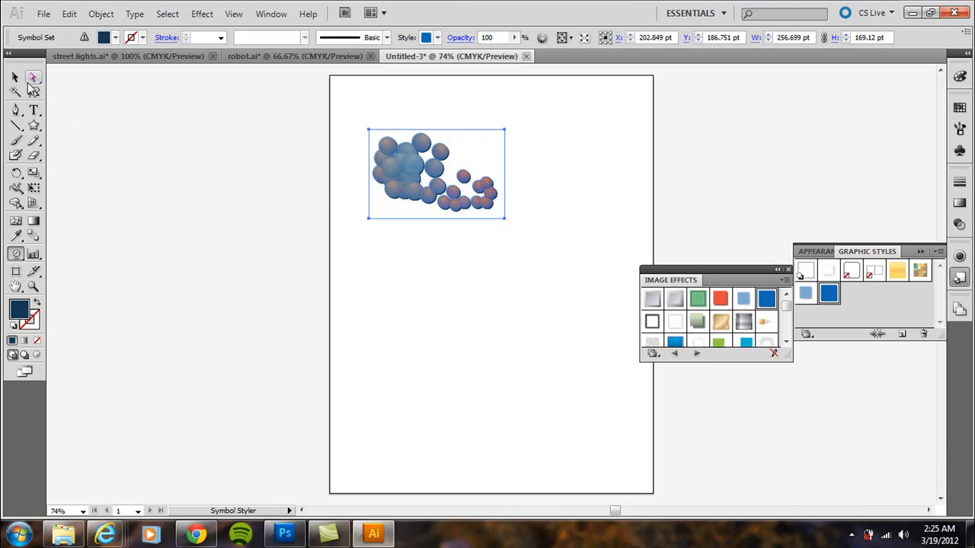
click(13, 78)
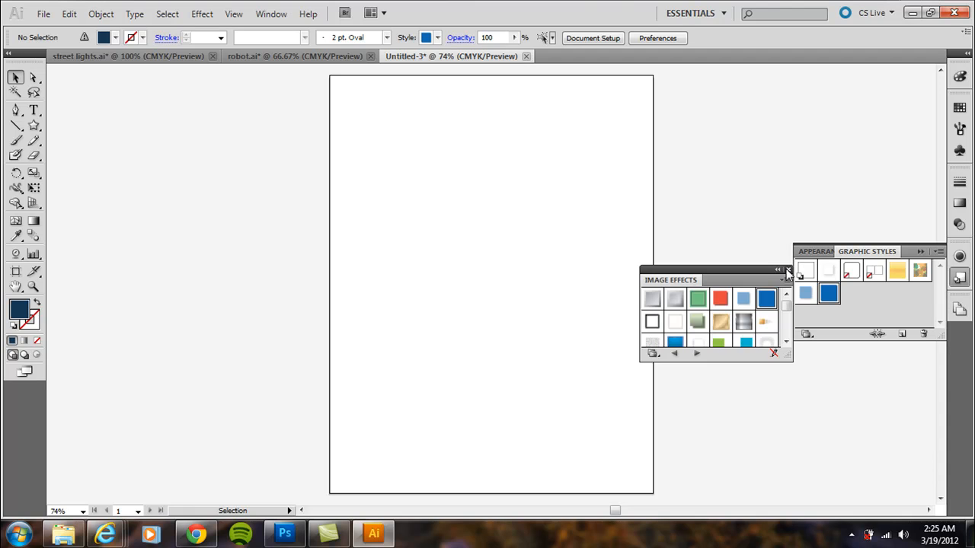
- Close the Image Effects library and bring up the Symbols panel
click(789, 271)
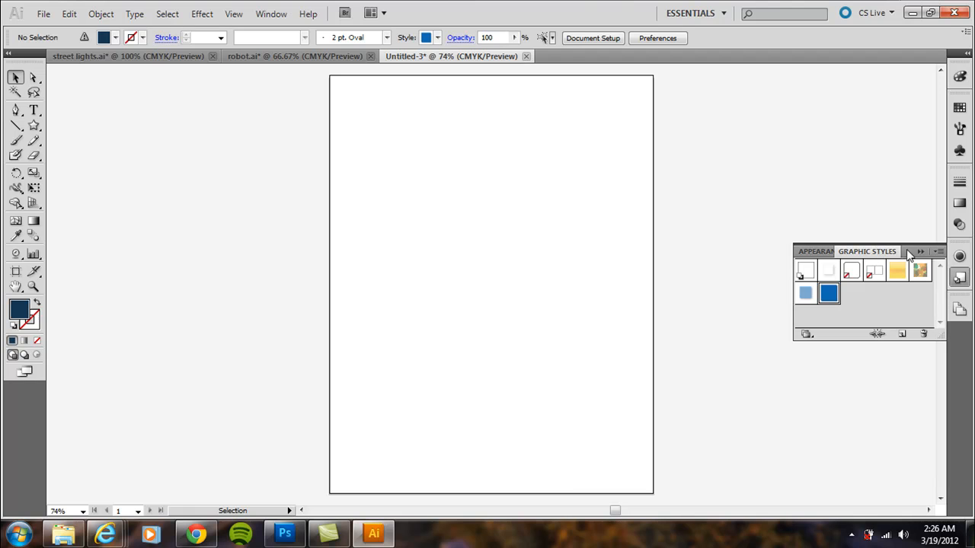
click(271, 14)
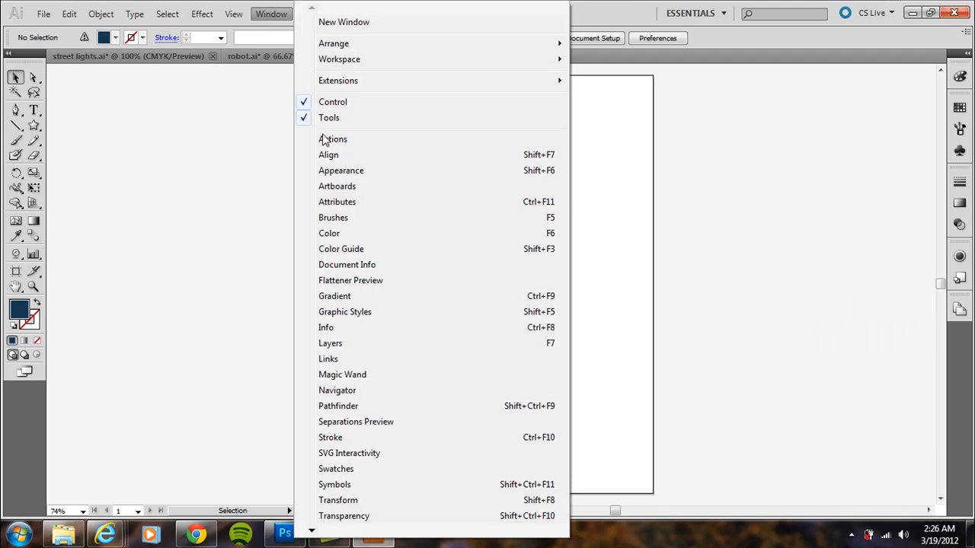
mouse_move(357, 422)
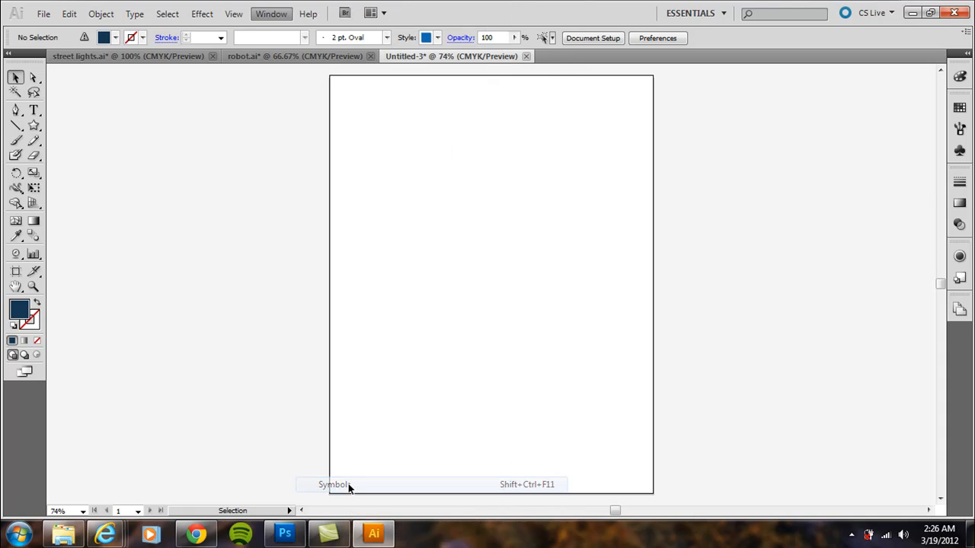
click(938, 107)
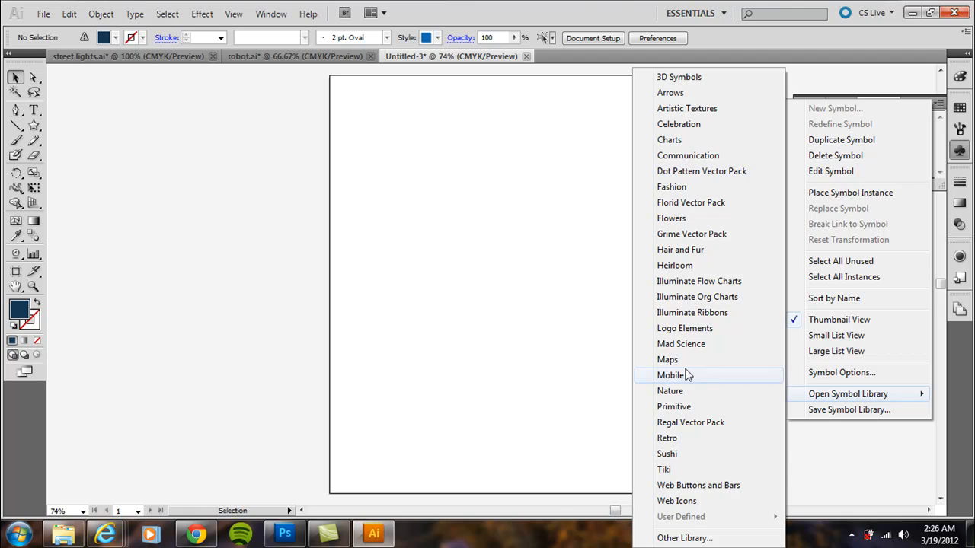
mouse_move(691, 235)
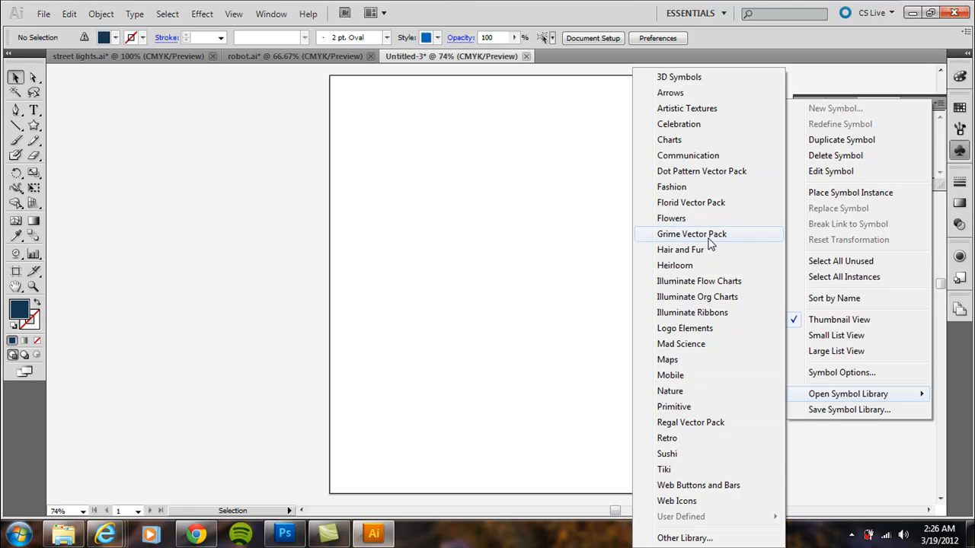
mouse_move(713, 242)
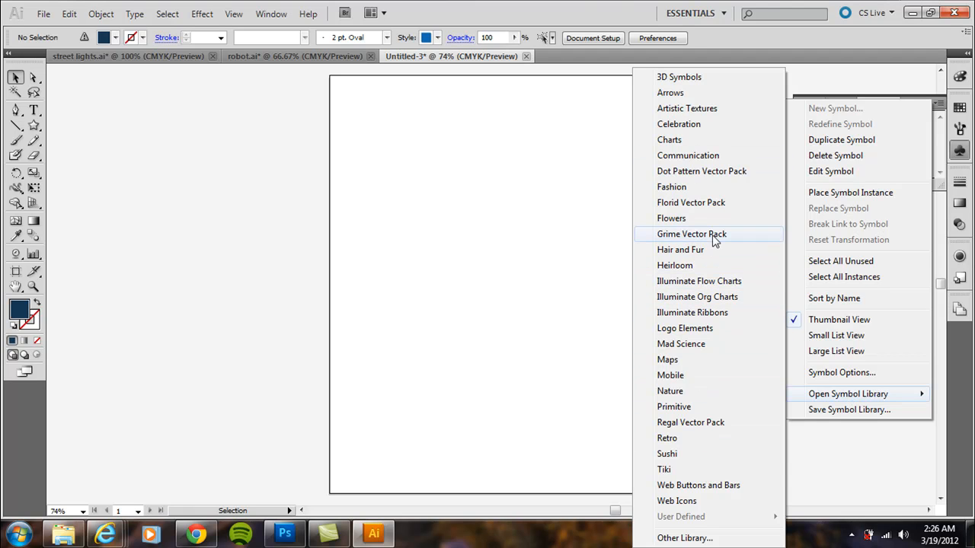
mouse_move(731, 171)
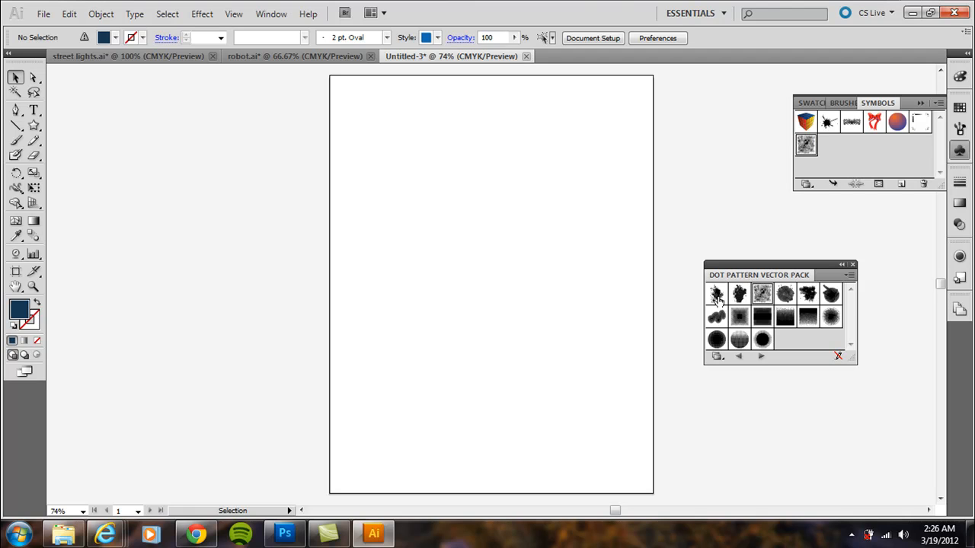
- Close the Dot Pattern Vector Pack library and draw a rounded rectangle across the star
click(853, 265)
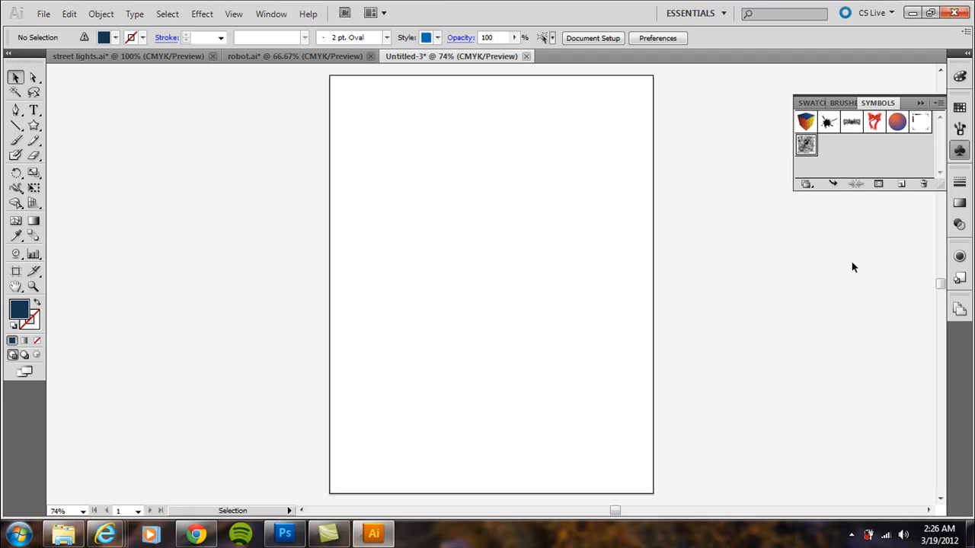
mouse_move(22, 216)
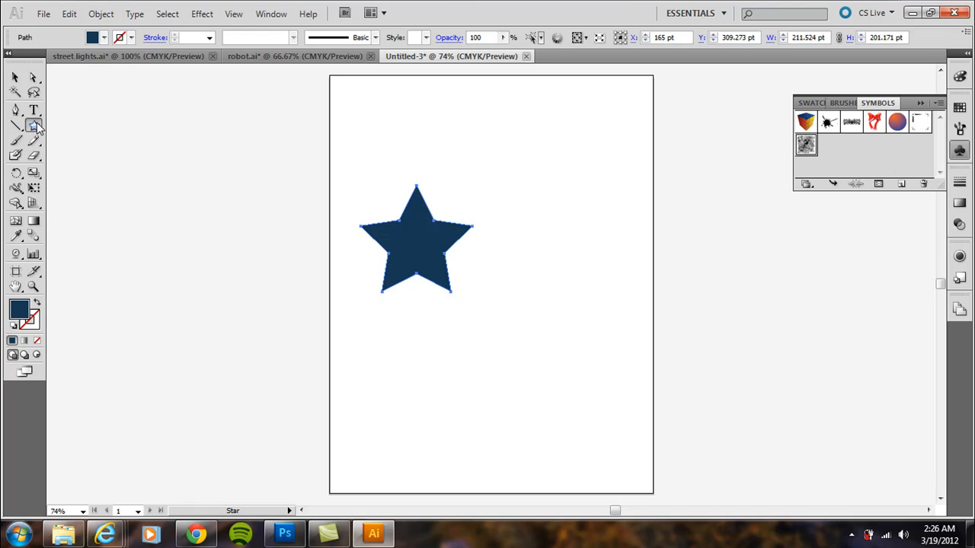
click(33, 125)
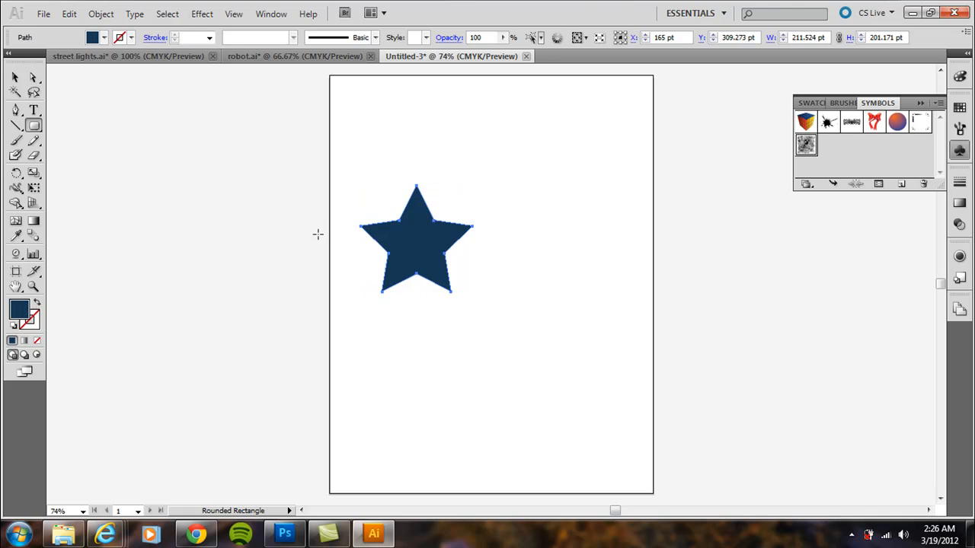
drag(347, 228, 509, 267)
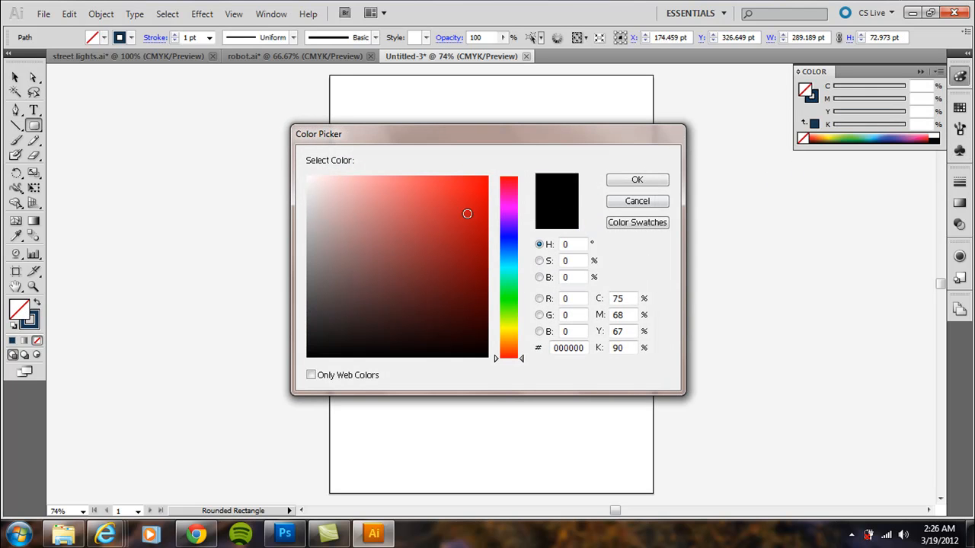
- Finish the 'Photoshop Tutorials and Tips.com' text and scale it to fill the rounded banner
click(637, 180)
text(Photoshop Tutorials)
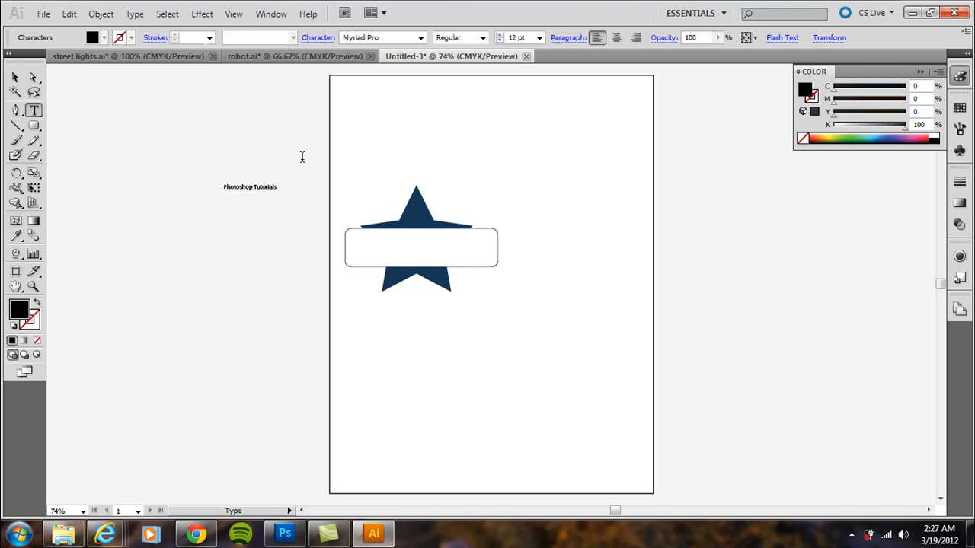
text(and Tips)
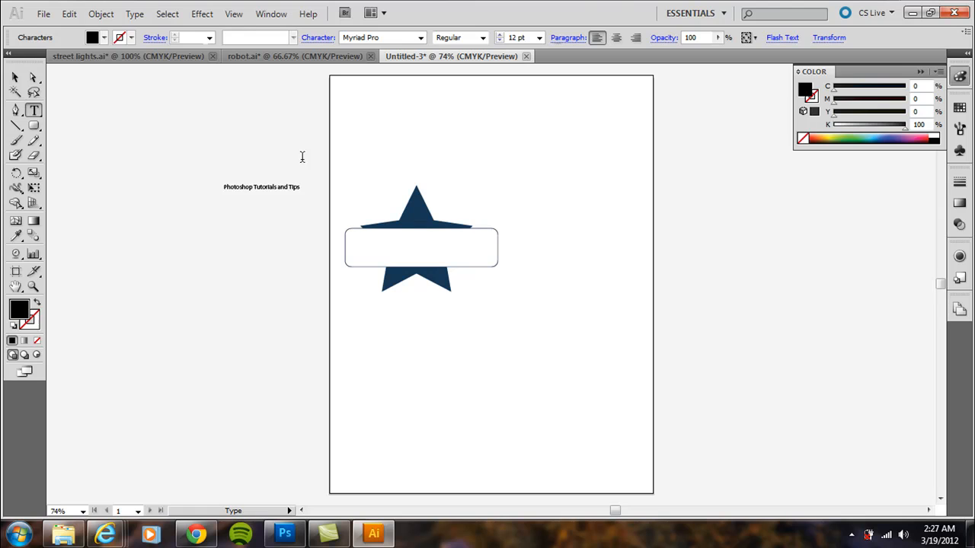
text(.com)
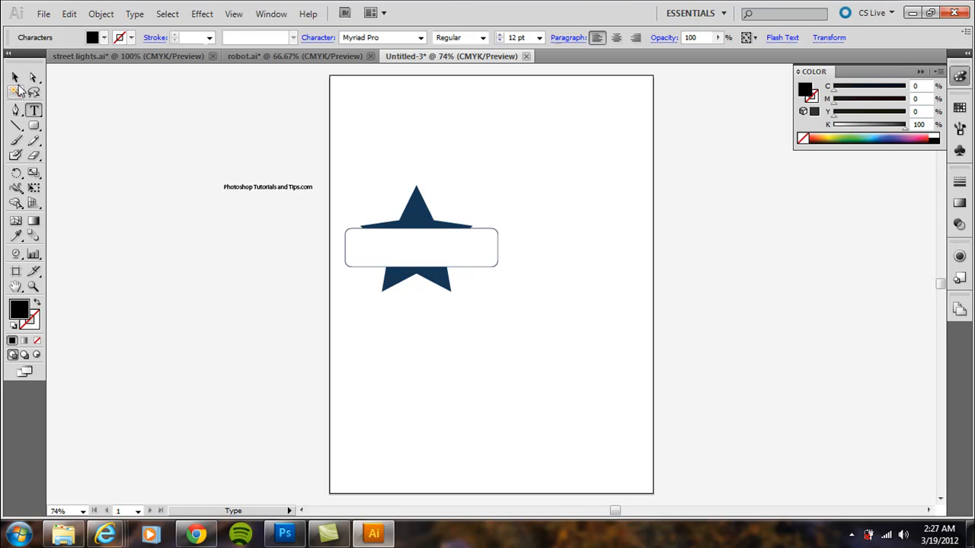
drag(268, 186, 430, 247)
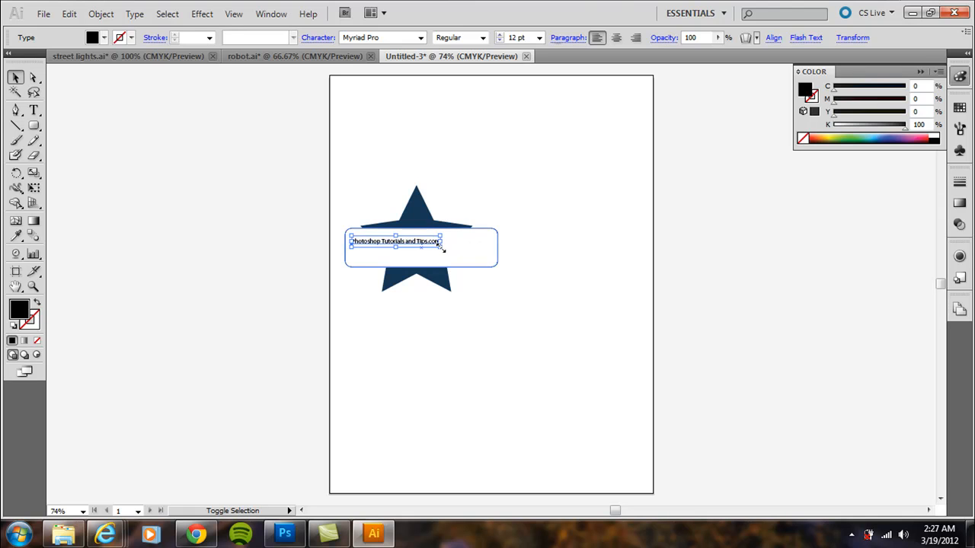
drag(441, 251, 495, 282)
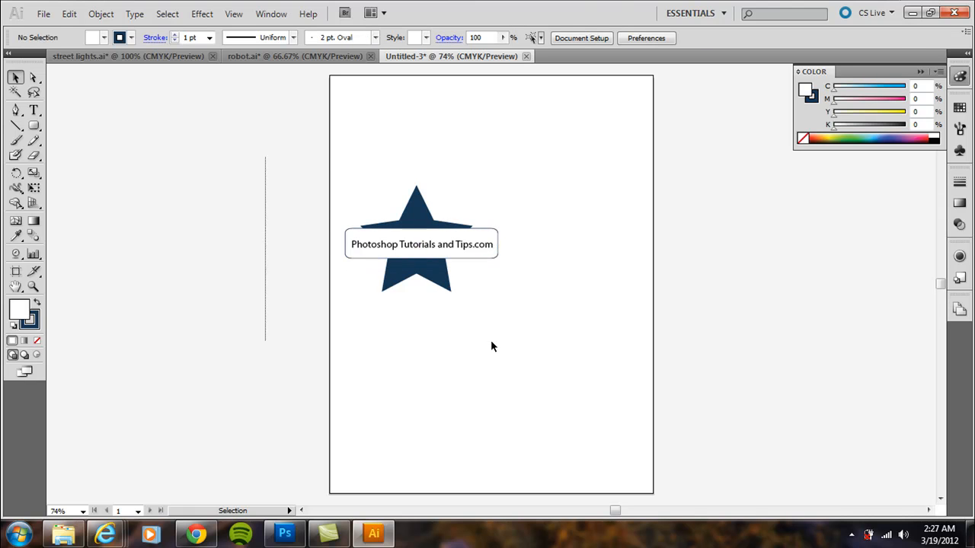
- Add the selected star, banner and text as a Graphic-type symbol named logo
drag(415, 244, 420, 244)
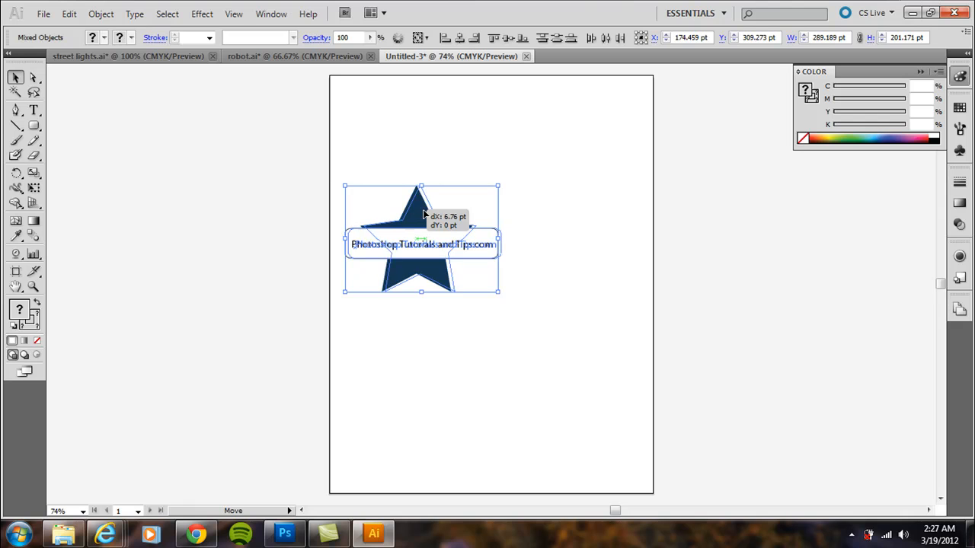
click(271, 14)
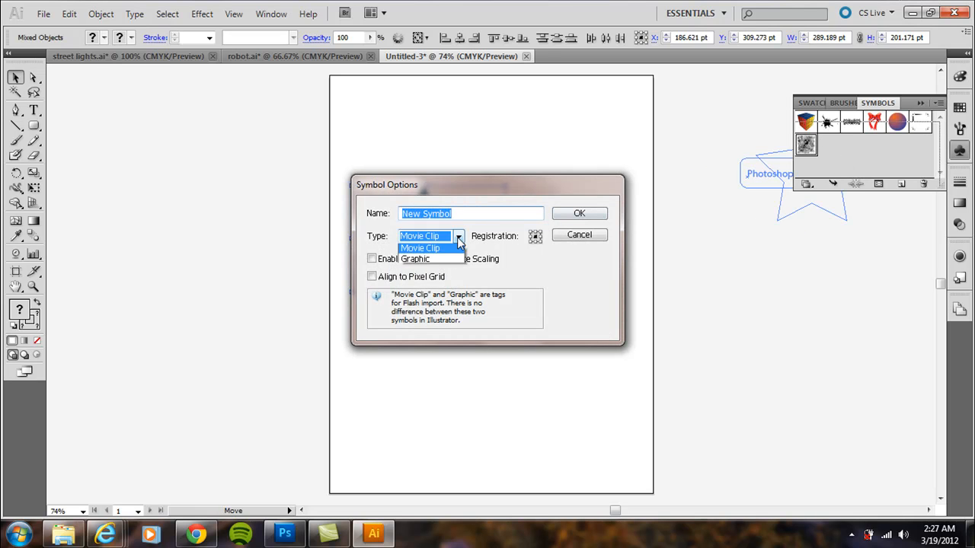
click(421, 259)
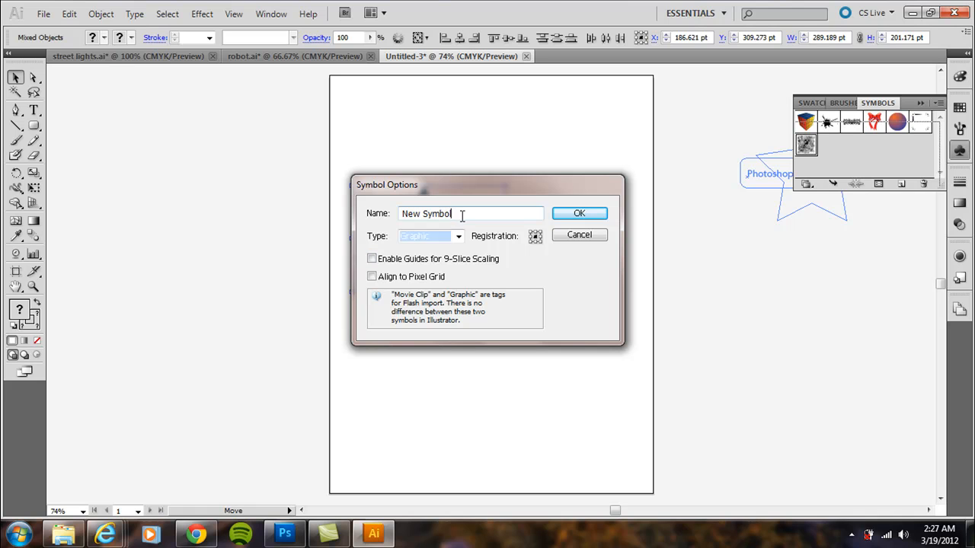
text(logo)
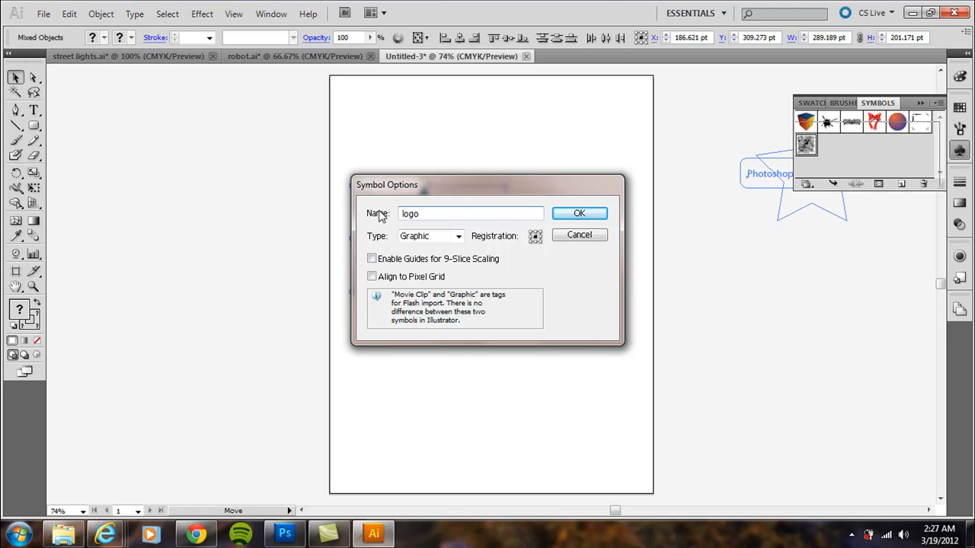
click(579, 213)
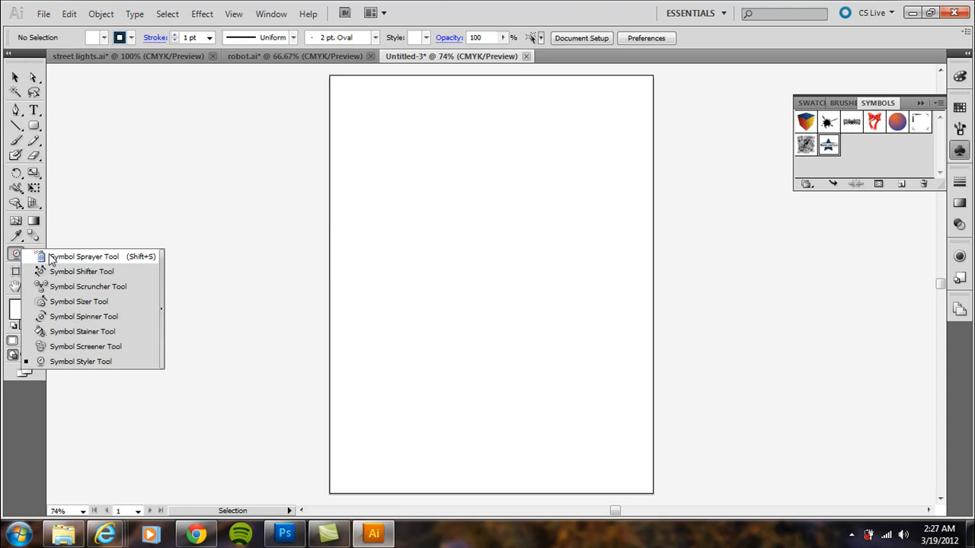
- Spray logo instances with the Symbol Sprayer and bring up the Symbolism Tools Options
click(83, 256)
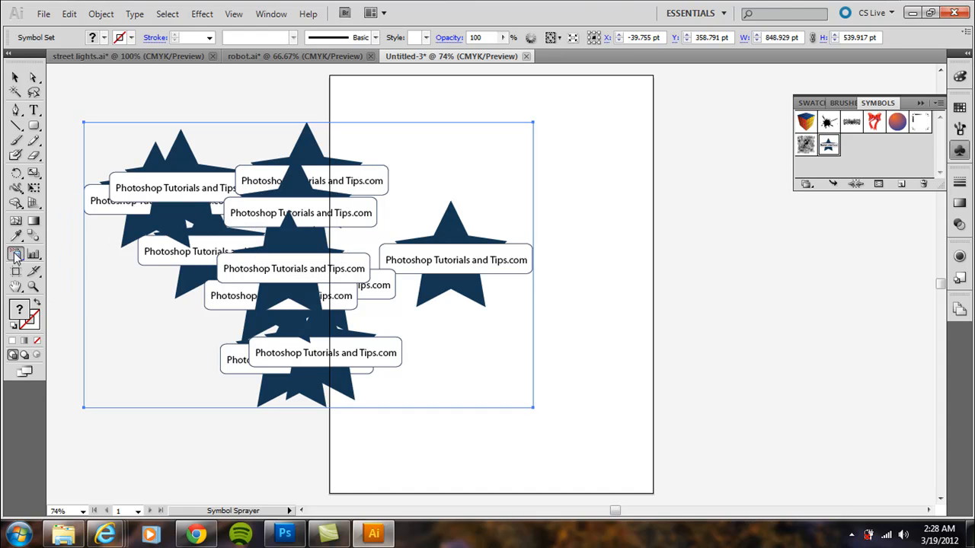
click(15, 255)
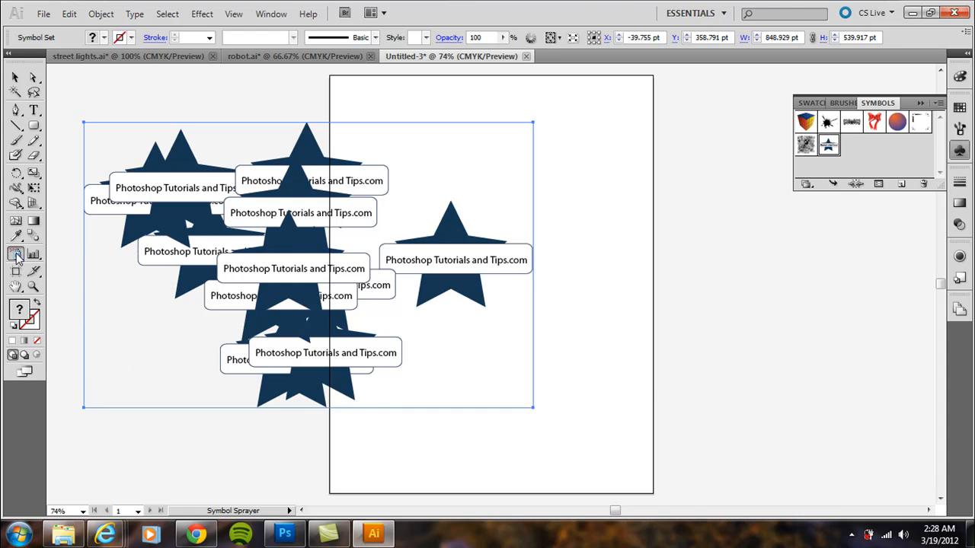
double_click(17, 253)
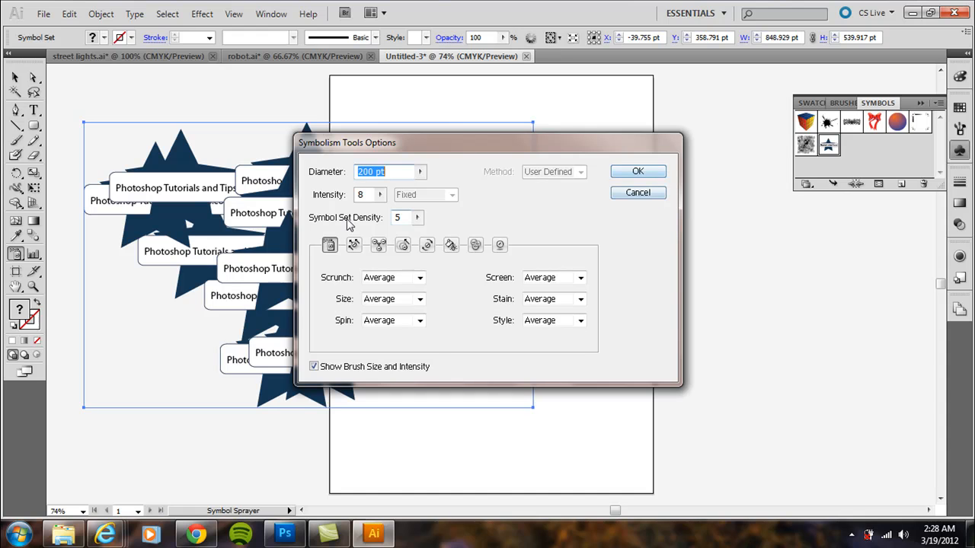
- Review symbol set density and the Scruncher, Sizer, Stainer, Screener and Styler settings, then close
click(399, 218)
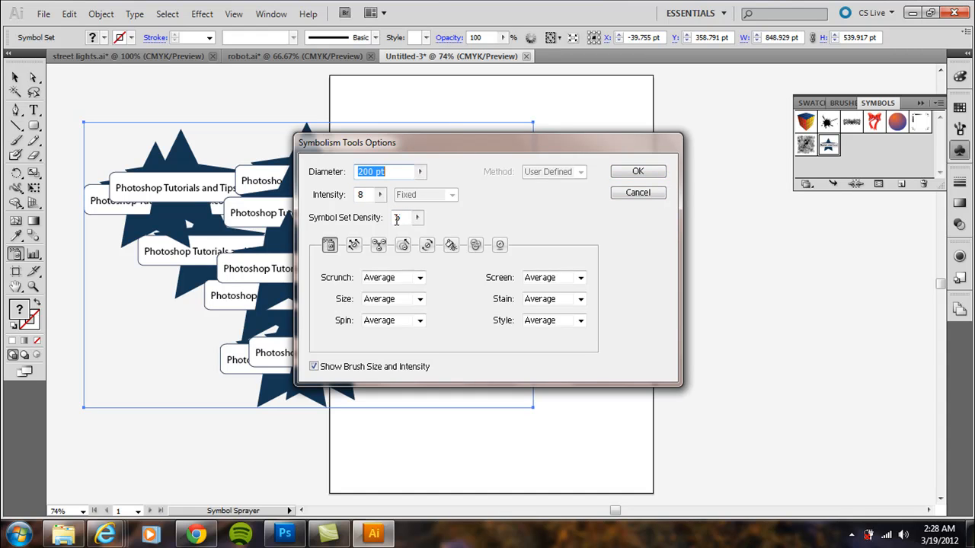
click(378, 244)
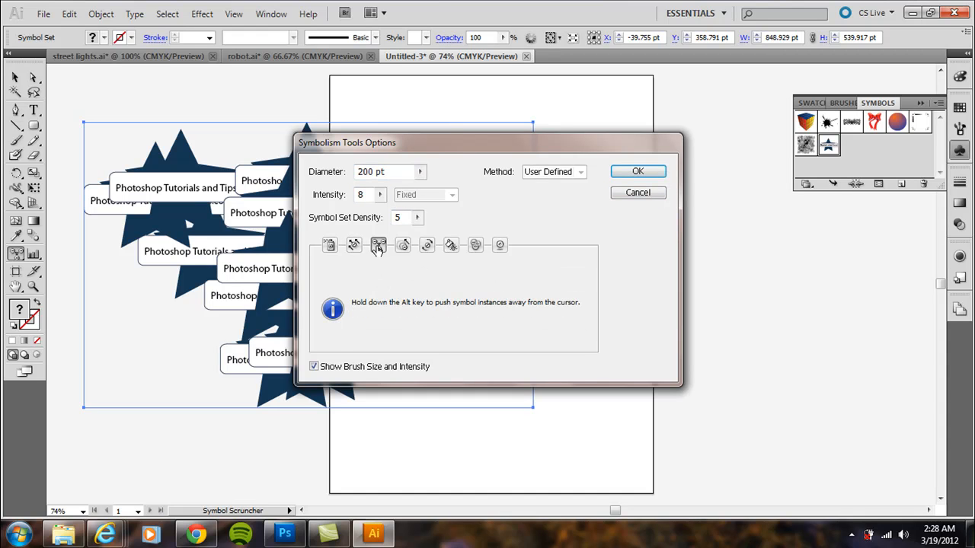
click(402, 244)
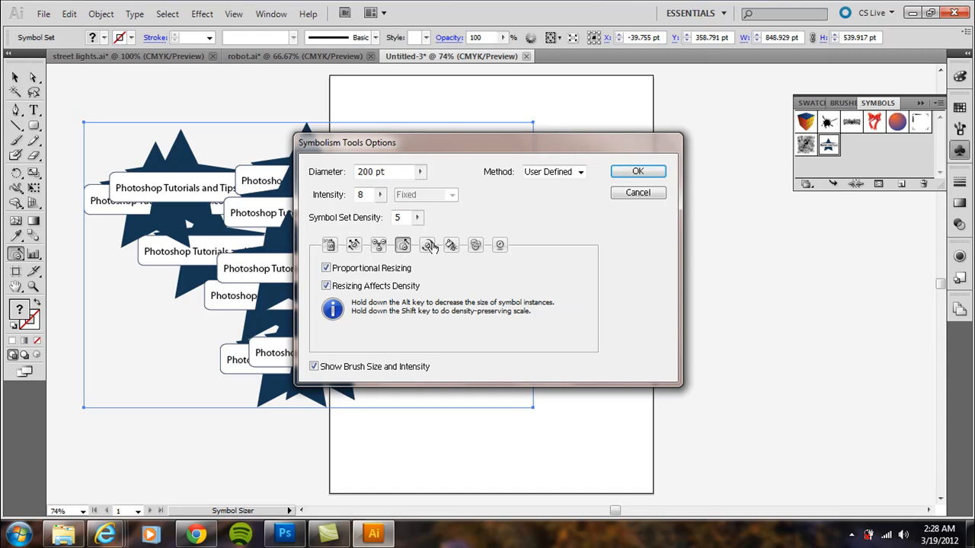
click(451, 243)
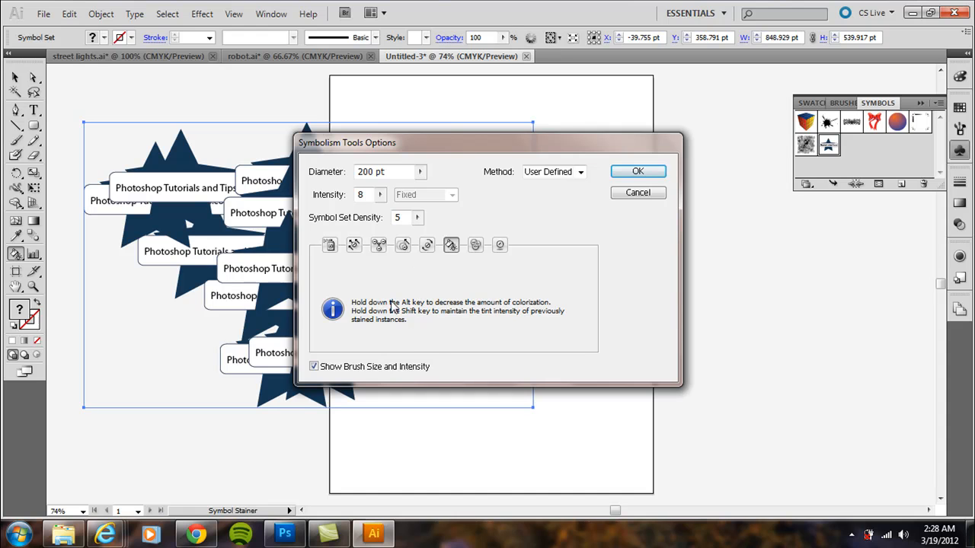
click(475, 243)
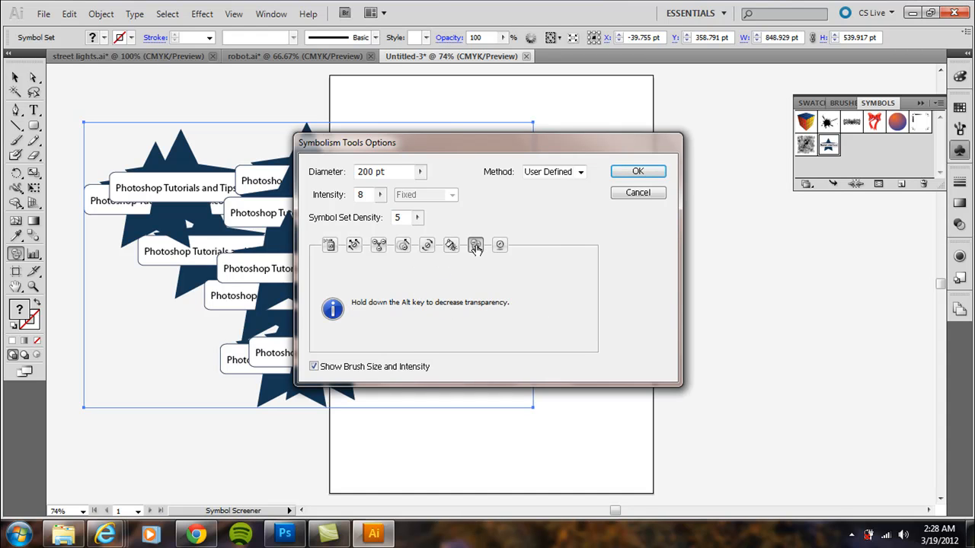
click(500, 244)
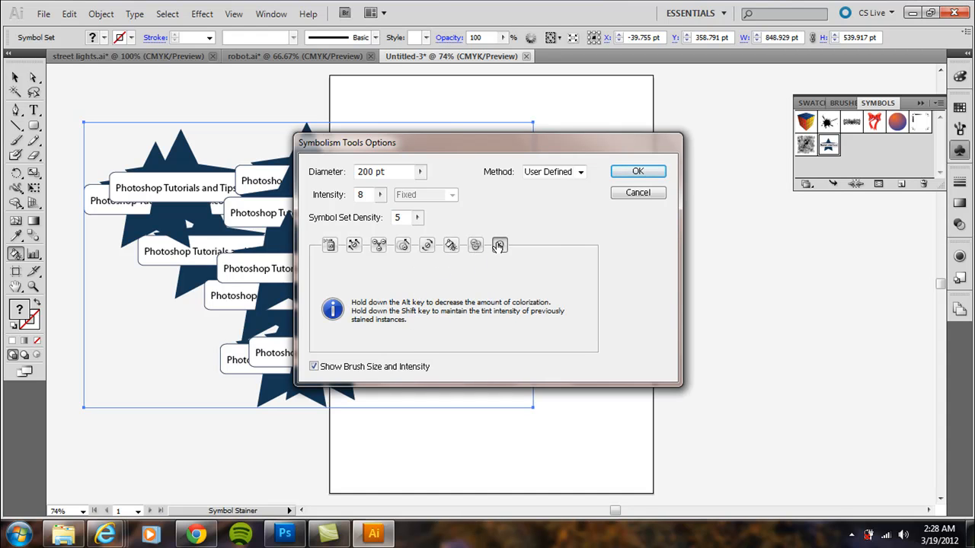
click(499, 244)
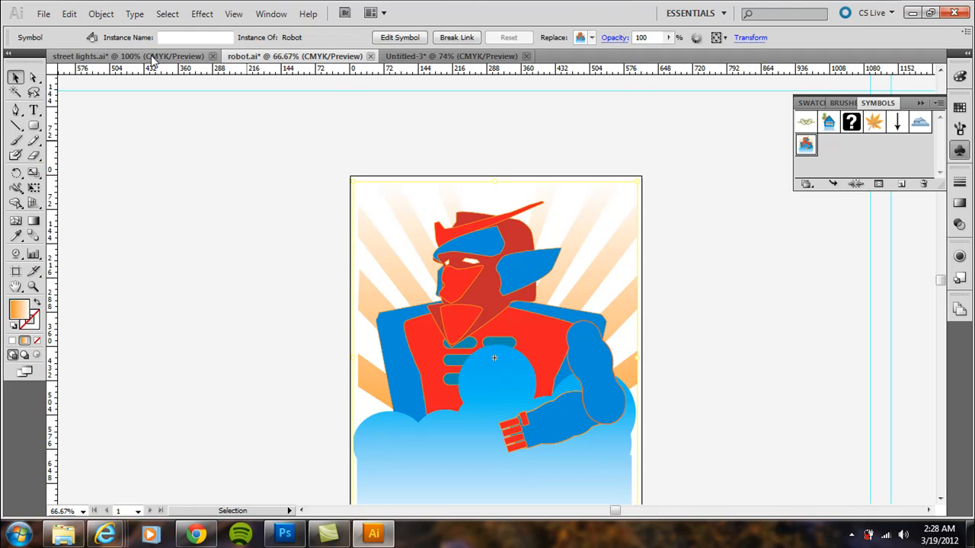
- In street lights.ai, add the artwork as a Graphic-type symbol named street scene
click(128, 55)
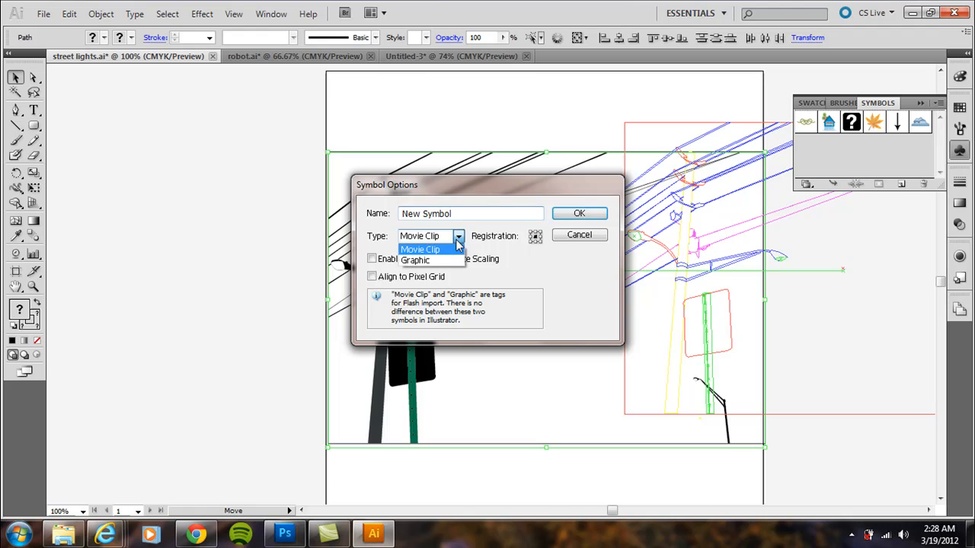
click(415, 259)
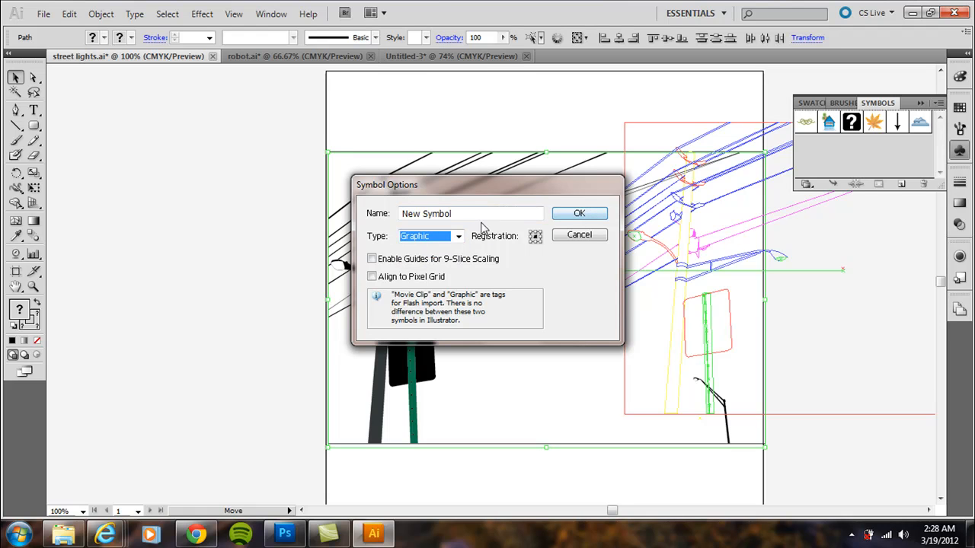
text(str)
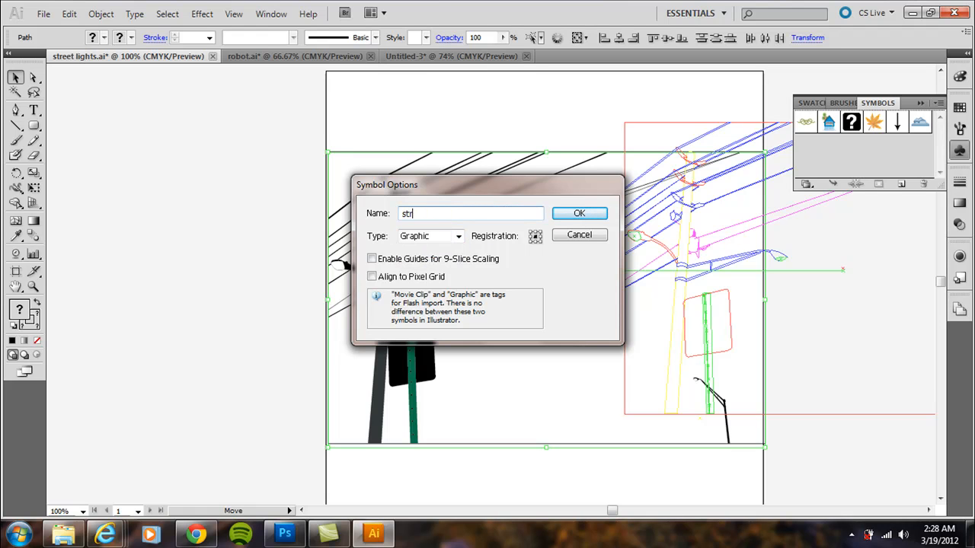
click(578, 213)
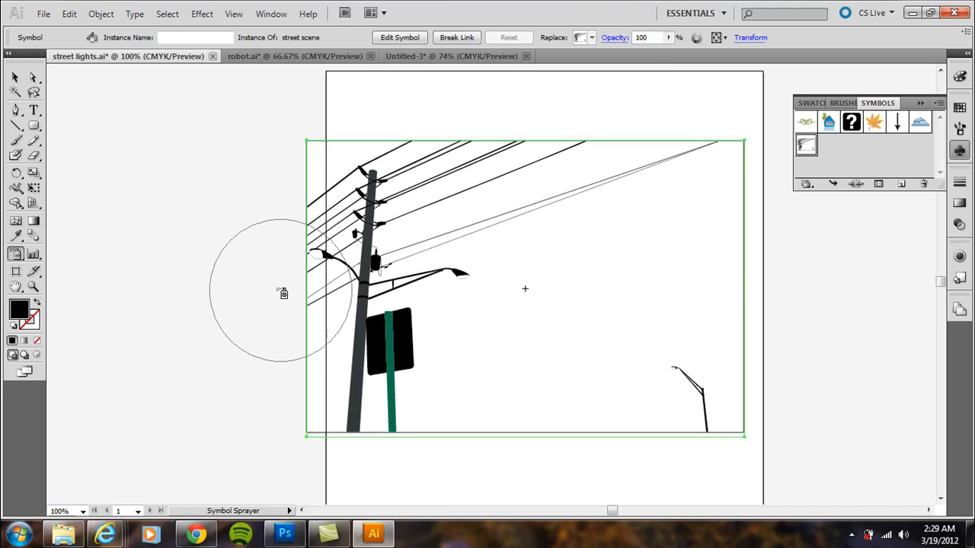
click(15, 77)
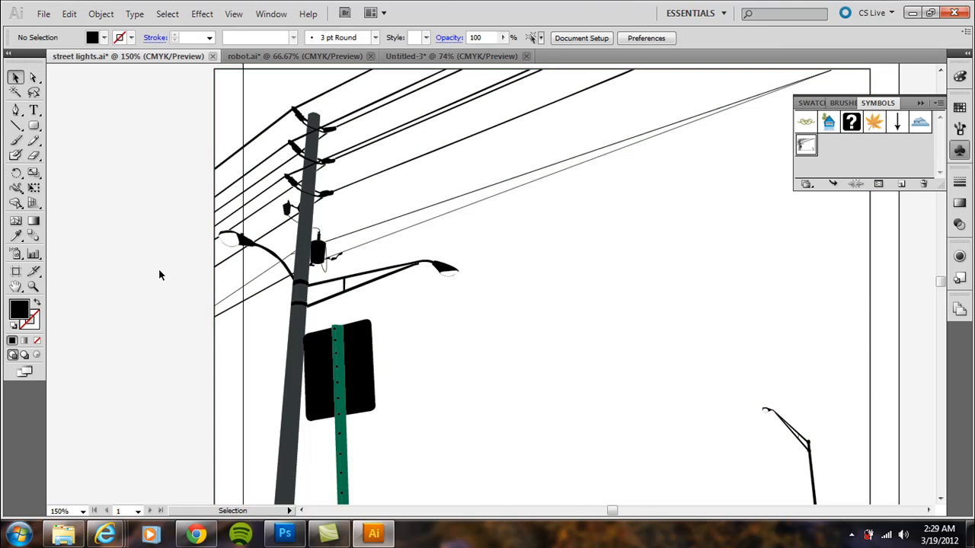
mouse_move(168, 196)
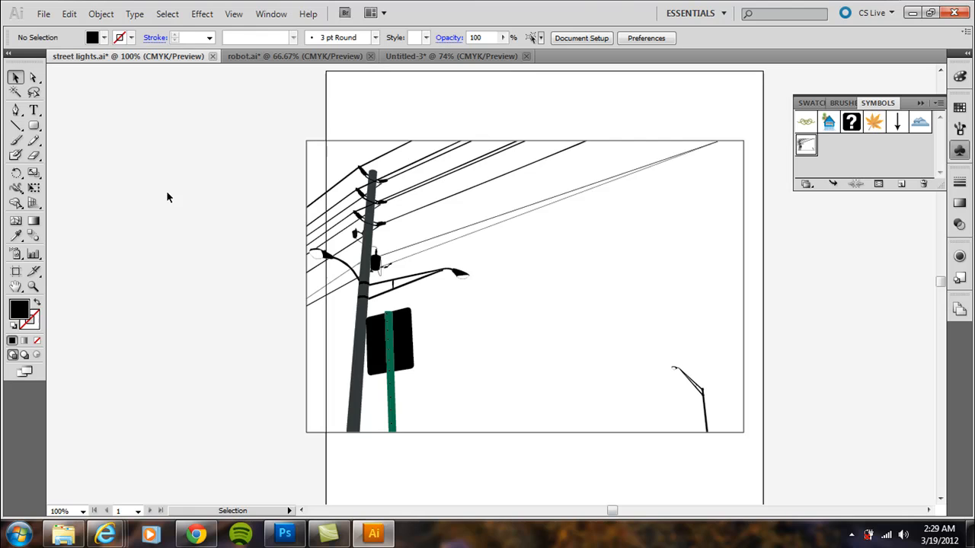
mouse_move(296, 55)
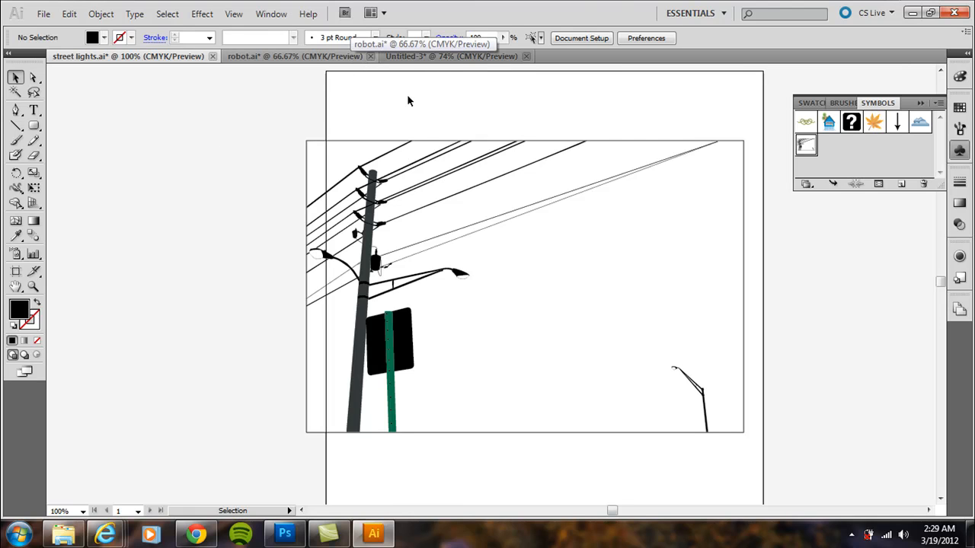